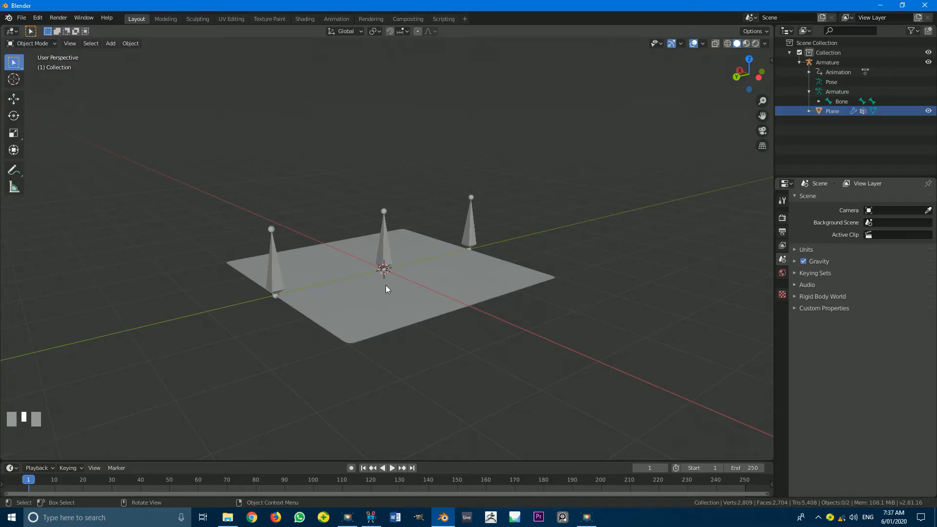
Step: Preview the finished cloth animation, playing it back while orbiting the scene
drag(386, 290, 372, 281)
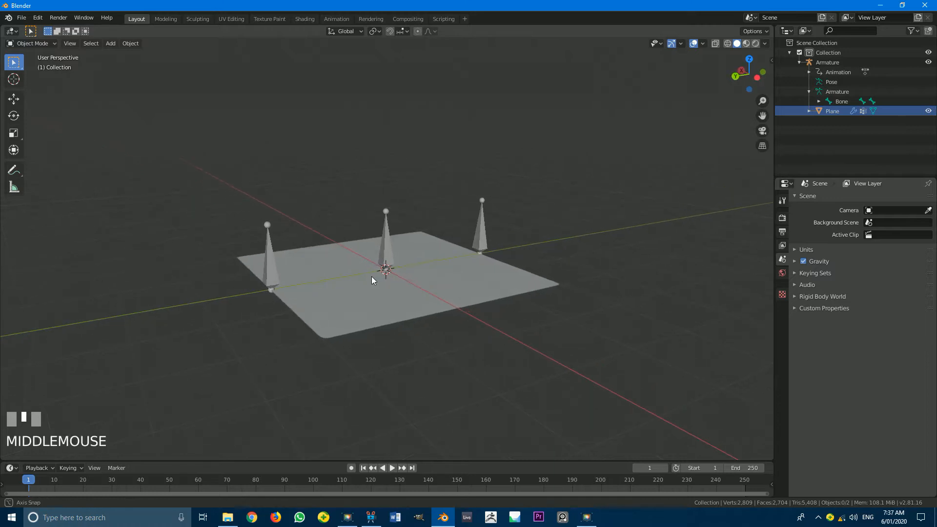
drag(372, 281, 431, 321)
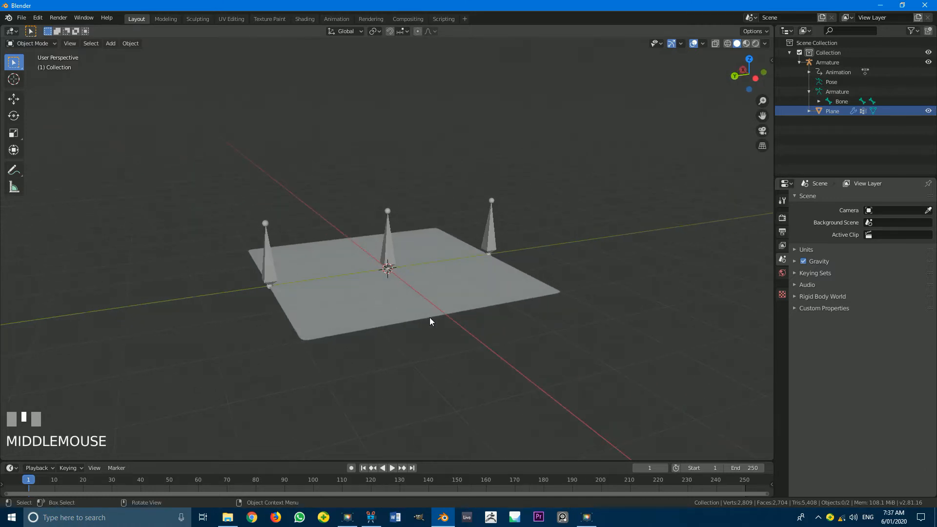
click(391, 467)
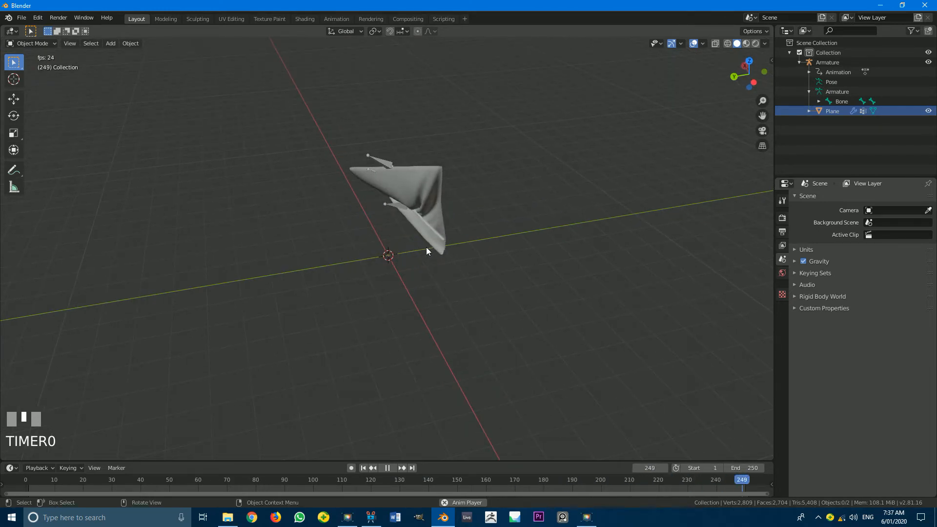
drag(418, 251, 431, 262)
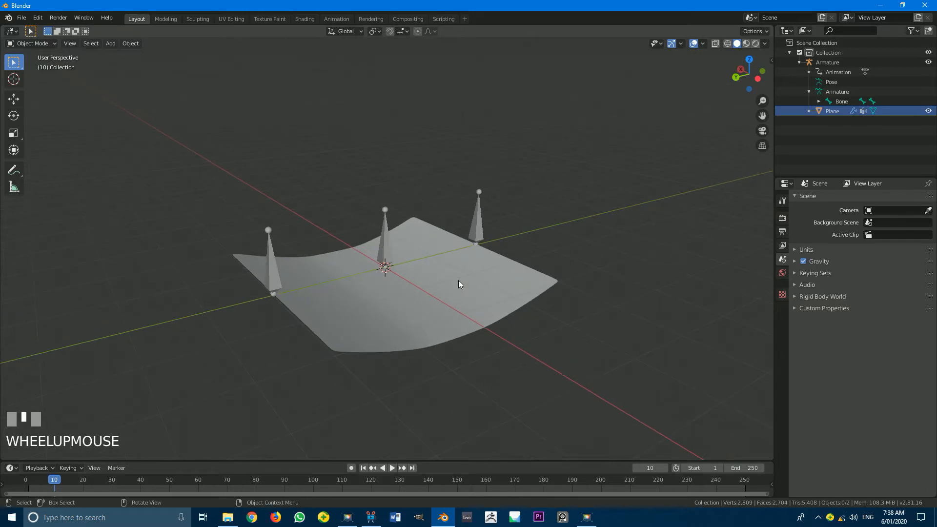
click(392, 467)
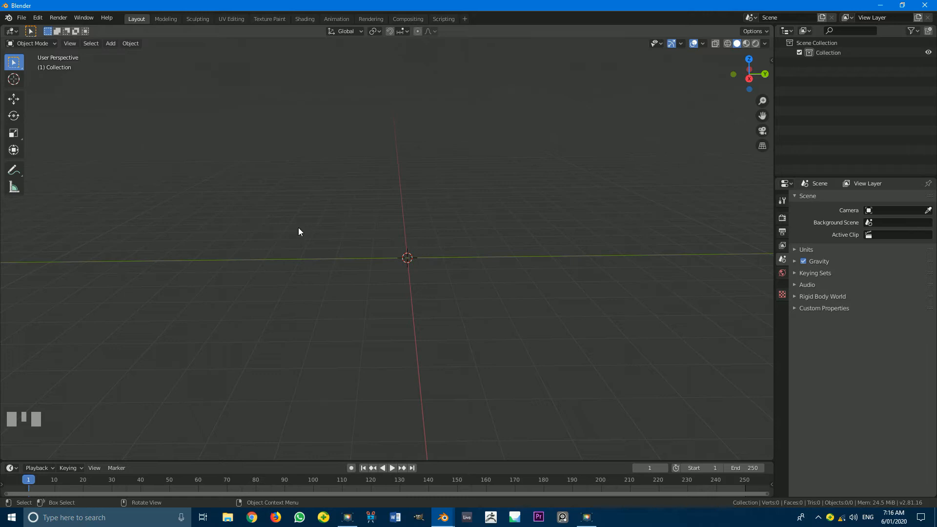
scroll(up, 3)
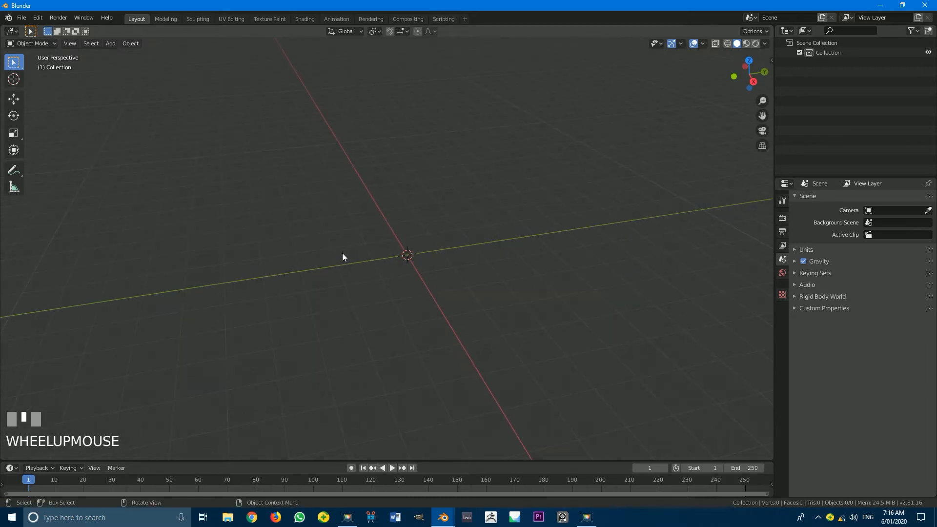
Step: Add a plane mesh, scale it to 2 and apply the scale
key(shift+a)
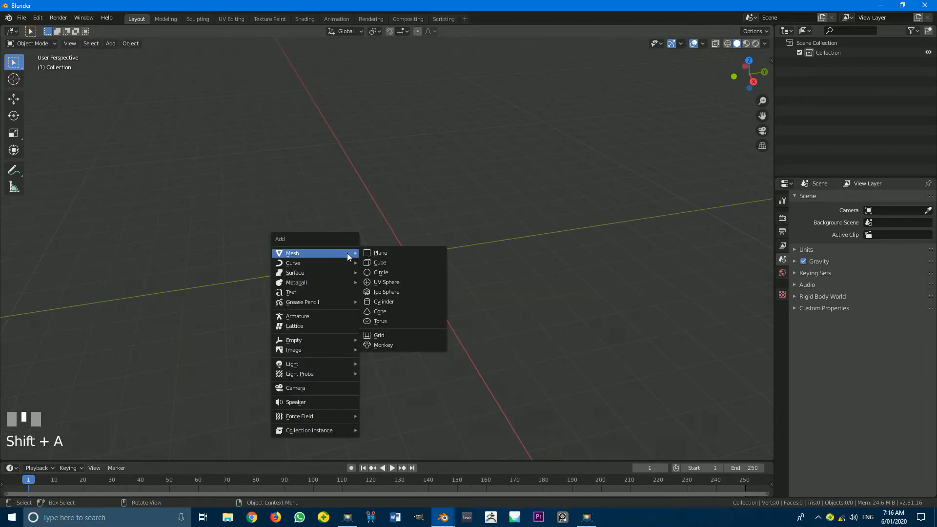
click(380, 252)
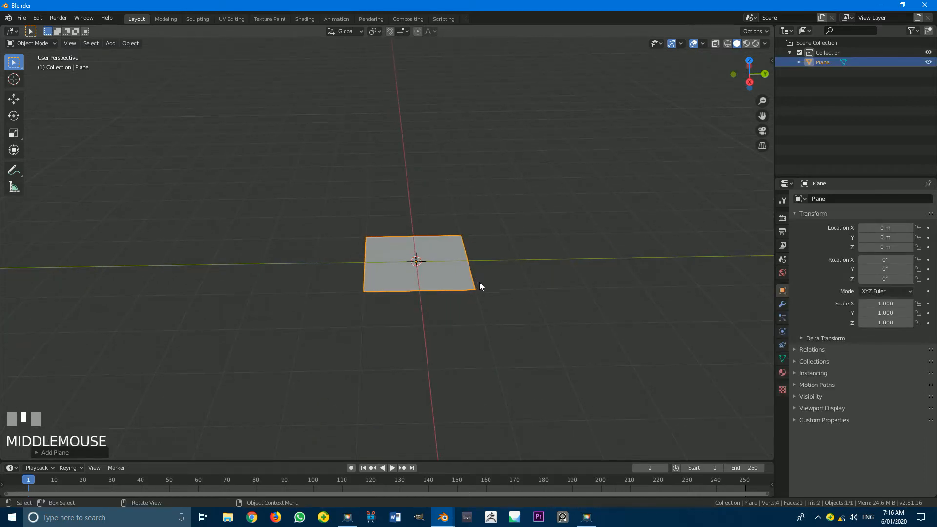
key(s)
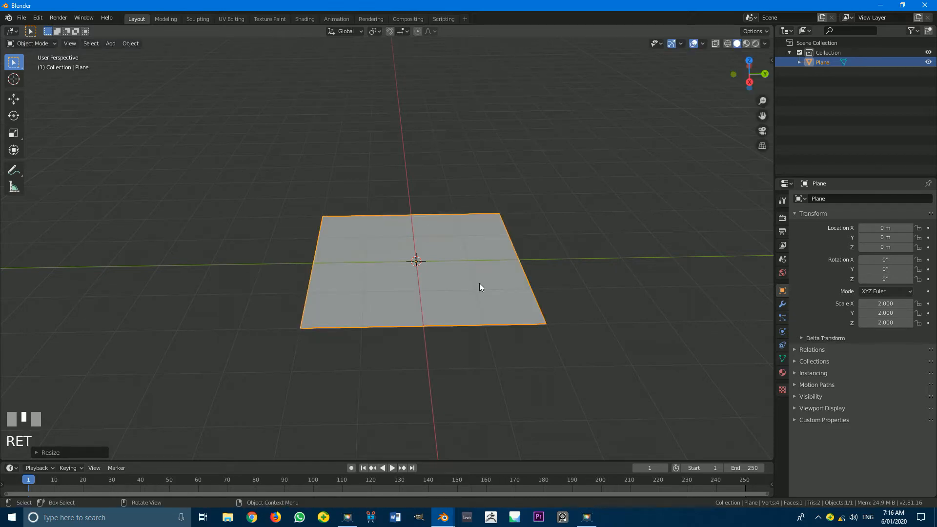
key(ctrl+a)
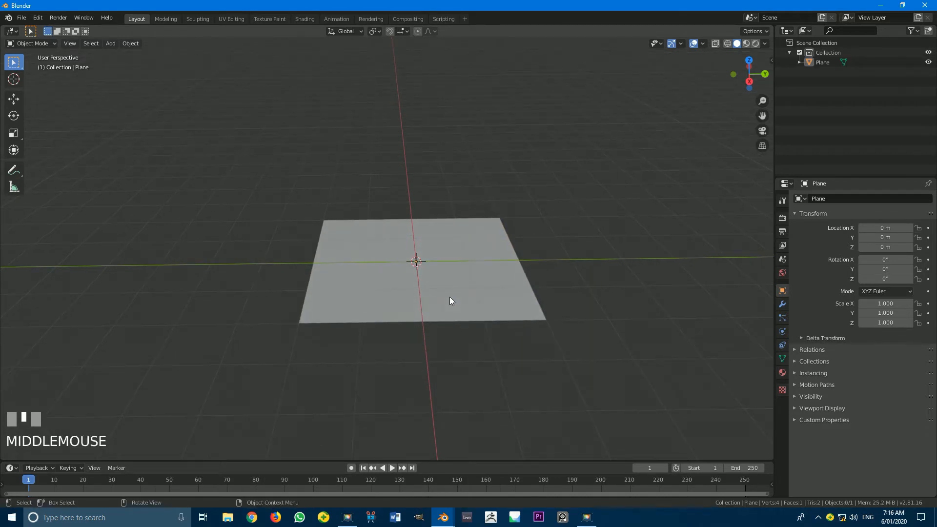
Step: Add a single-bone armature at the centre of the plane
key(shift+a)
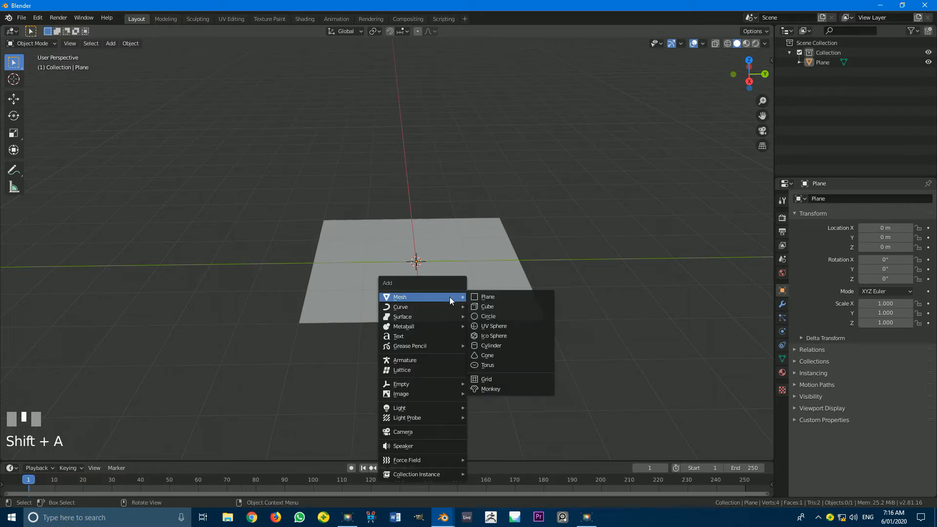
mouse_move(404, 361)
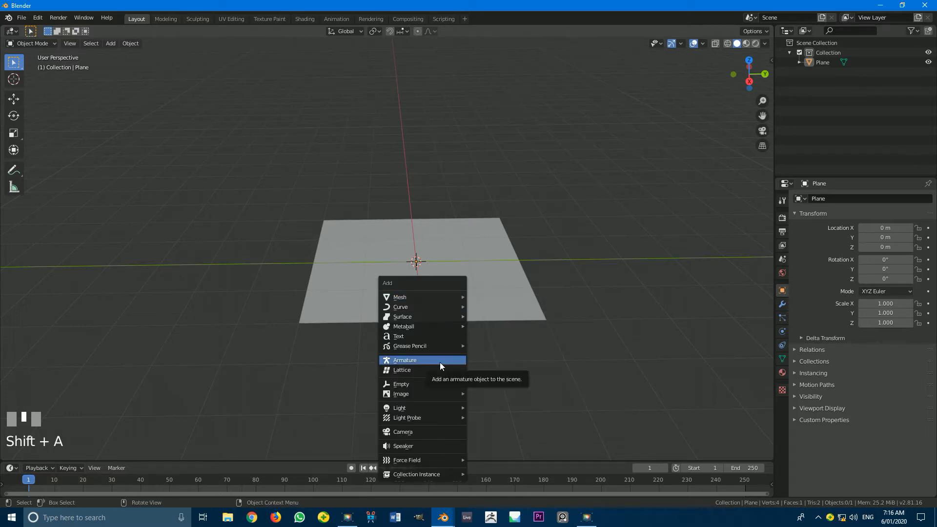
click(404, 361)
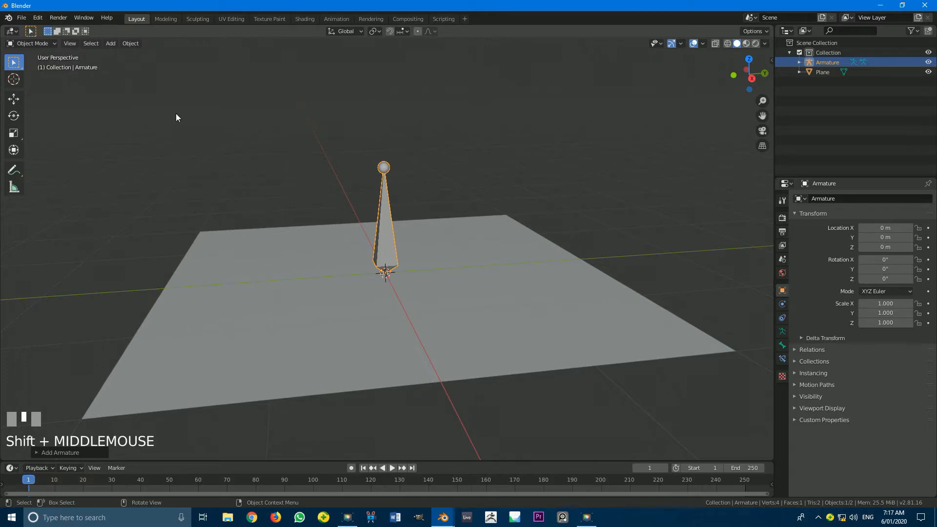
Step: In Edit Mode, duplicate the bone twice and spread the copies to the plane's edges
click(32, 43)
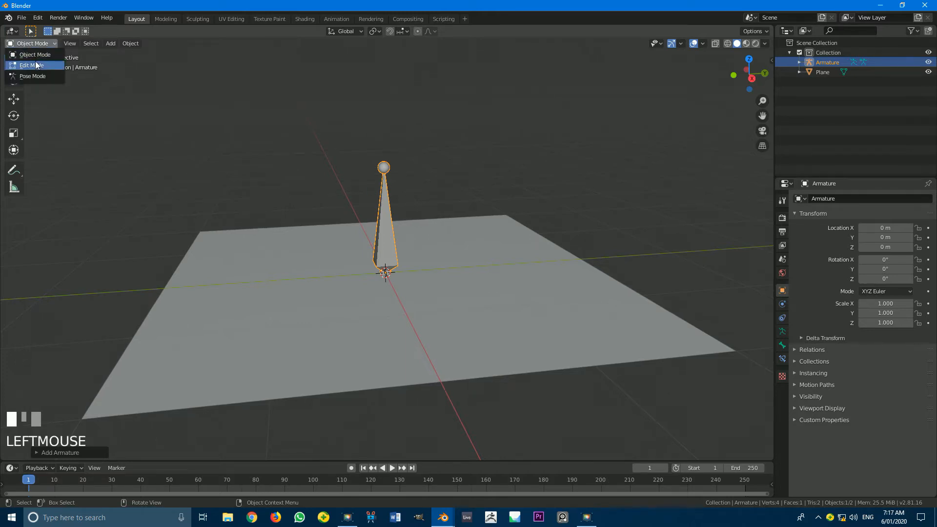
click(33, 66)
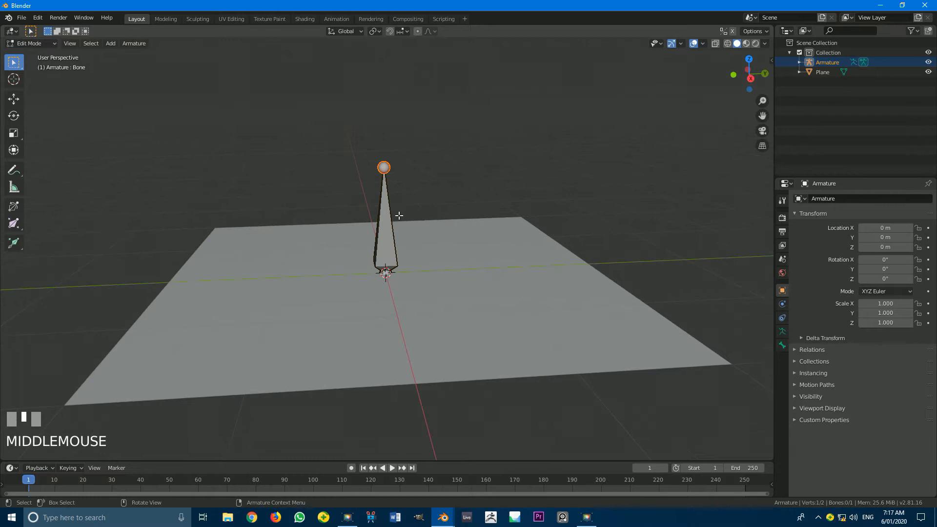
click(384, 227)
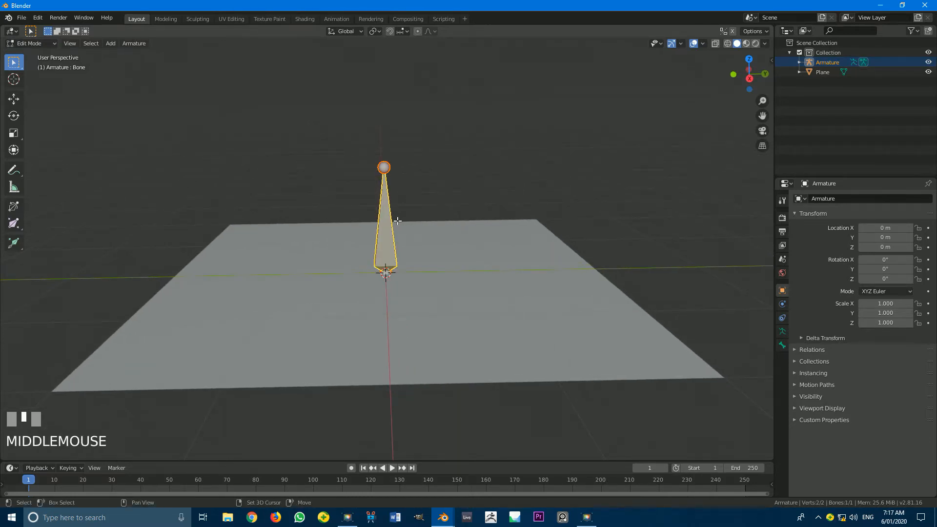
key(shift+d)
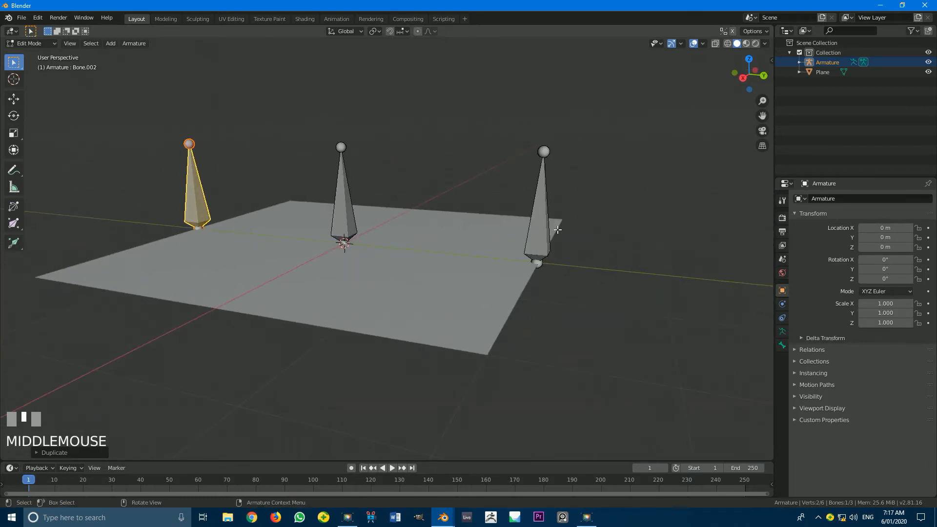
scroll(up, 3)
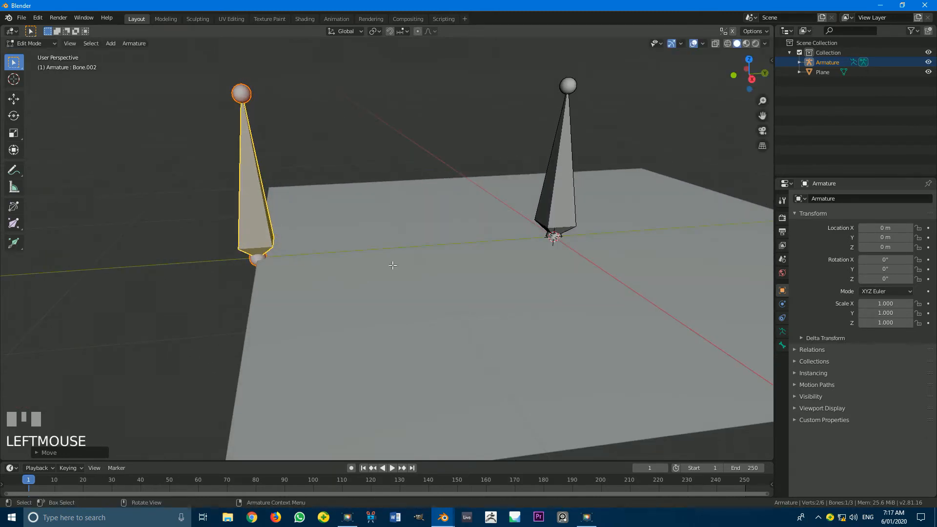
Step: Parent the two outer bones to the middle bone with Keep Offset
drag(393, 265, 497, 255)
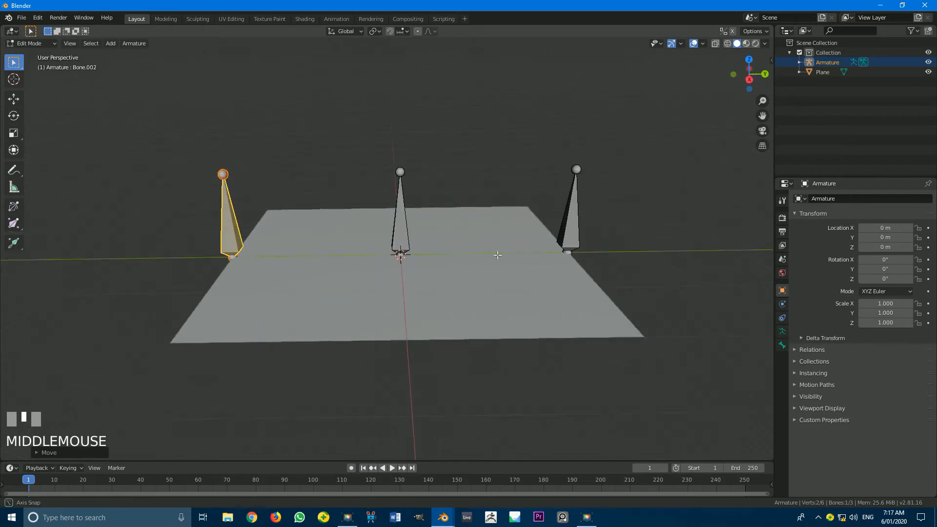
click(576, 209)
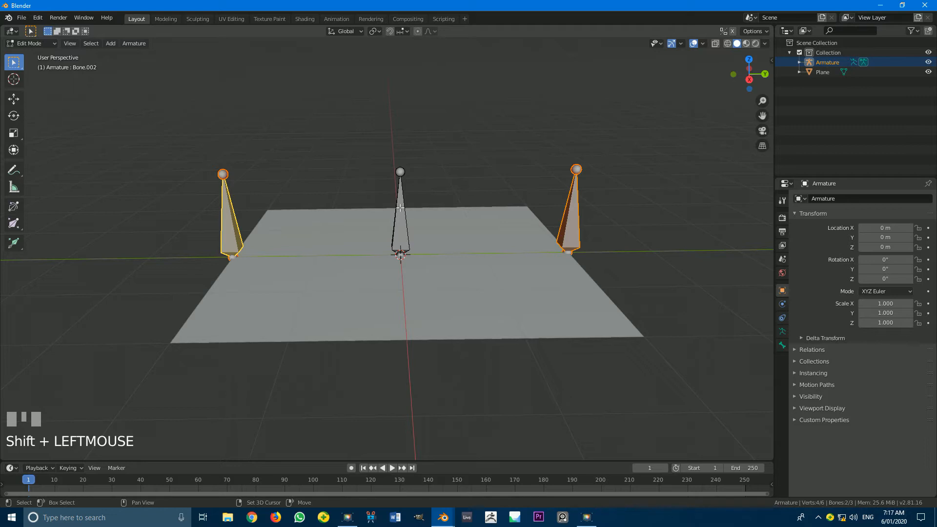
click(400, 172)
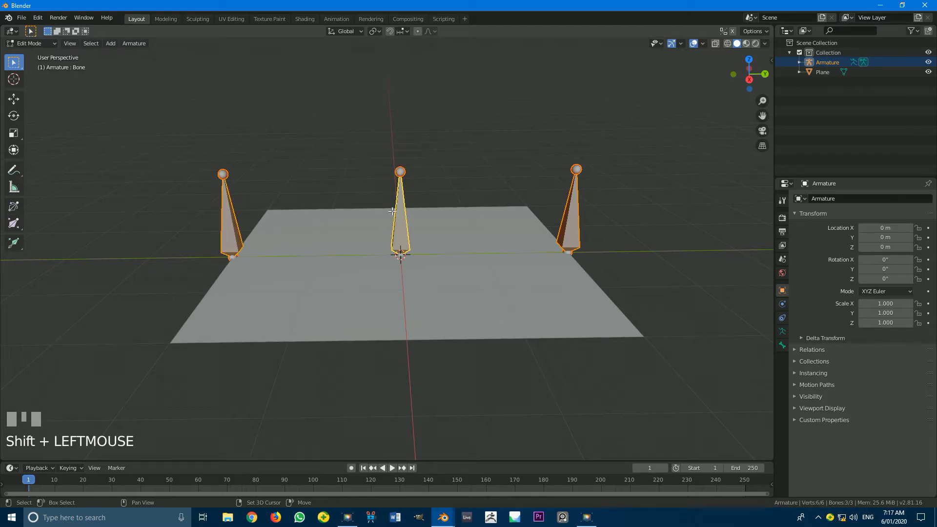
key(ctrl+p)
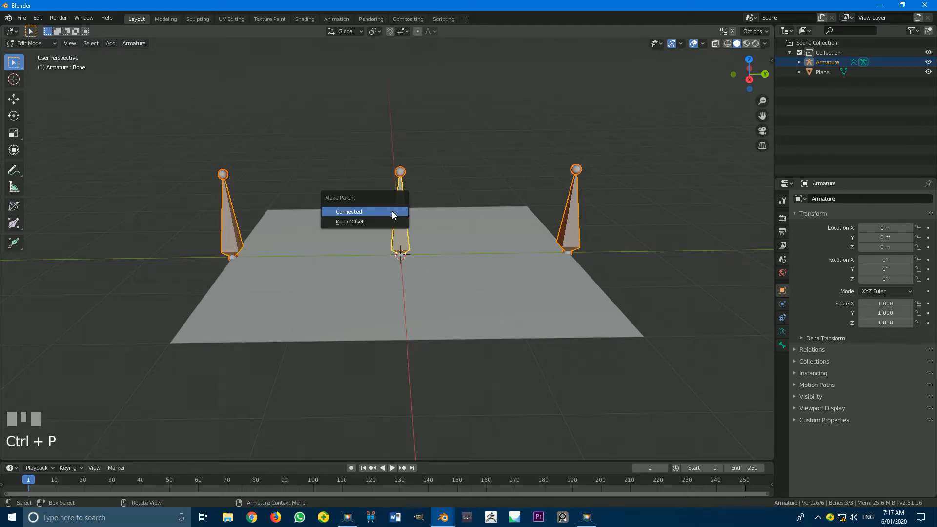
click(348, 212)
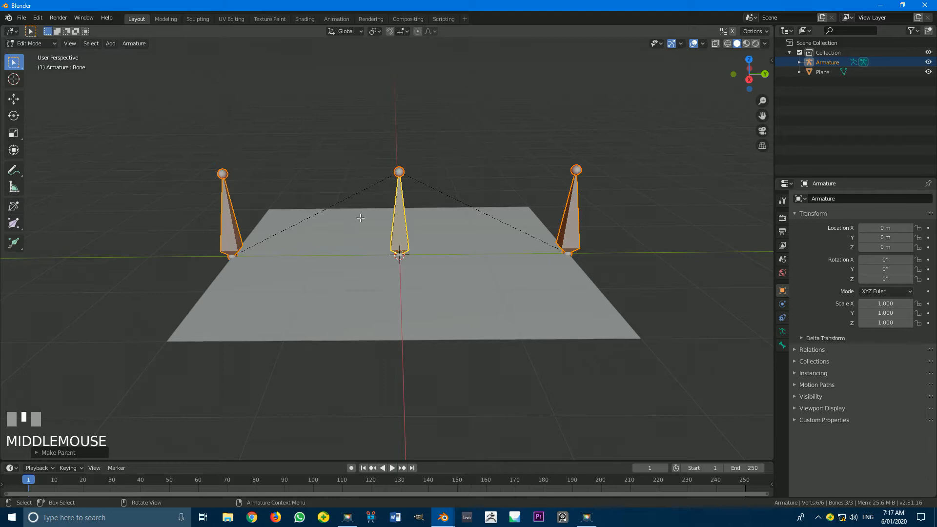
Step: In Object Mode, parent the plane to the armature using Armature Deform with Empty Groups
click(30, 43)
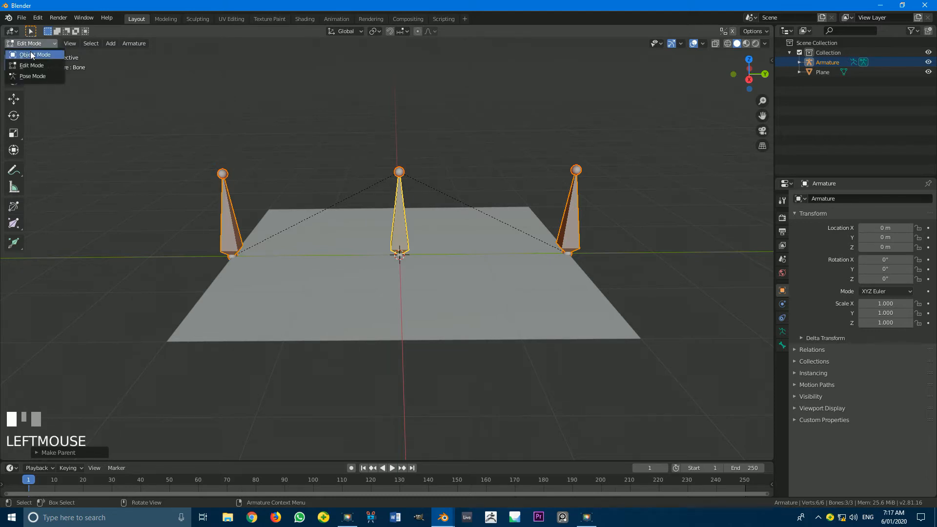
click(38, 55)
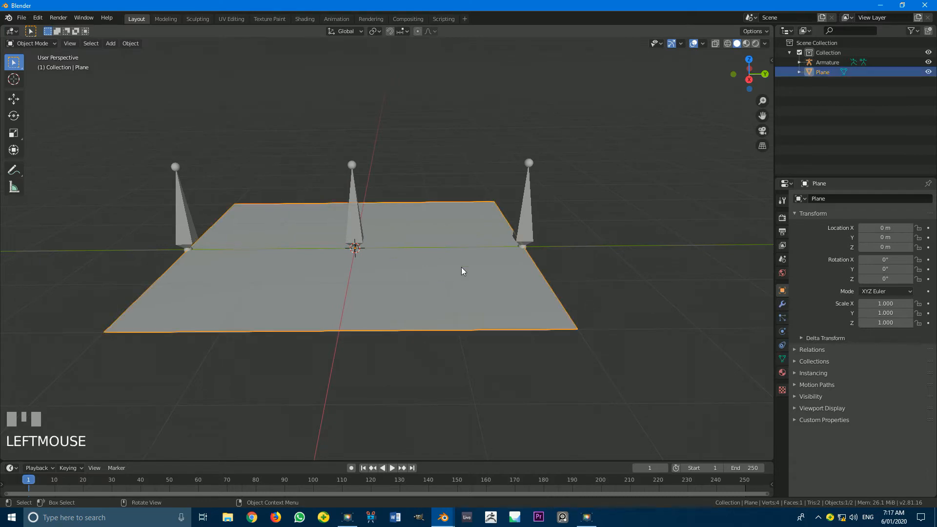
mouse_move(509, 202)
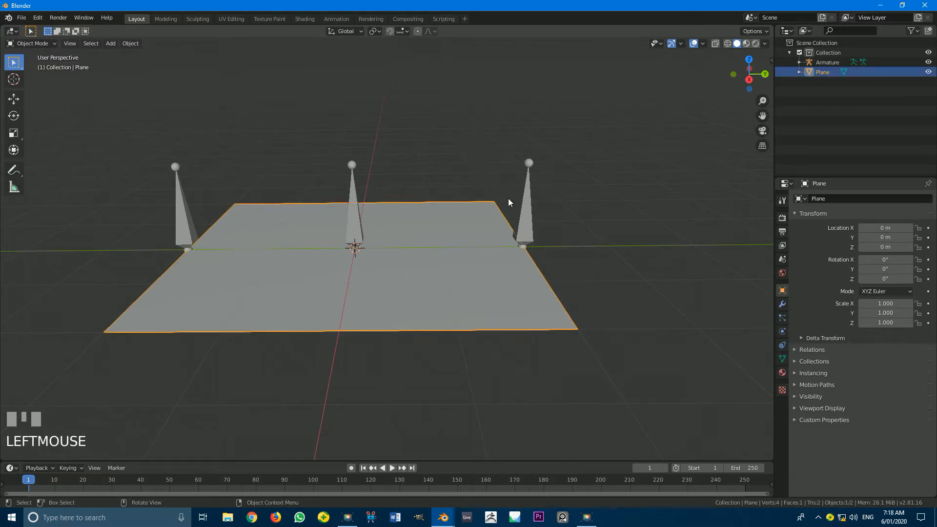
click(524, 200)
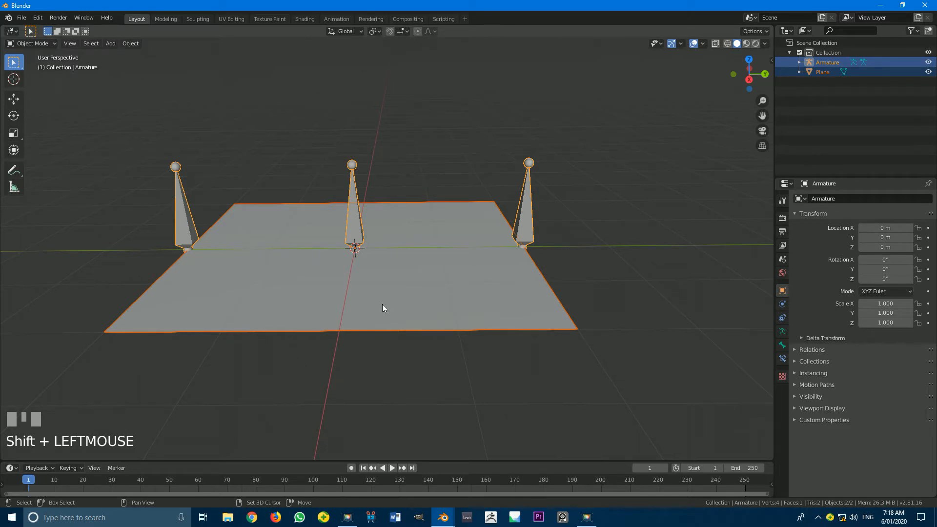
mouse_move(516, 199)
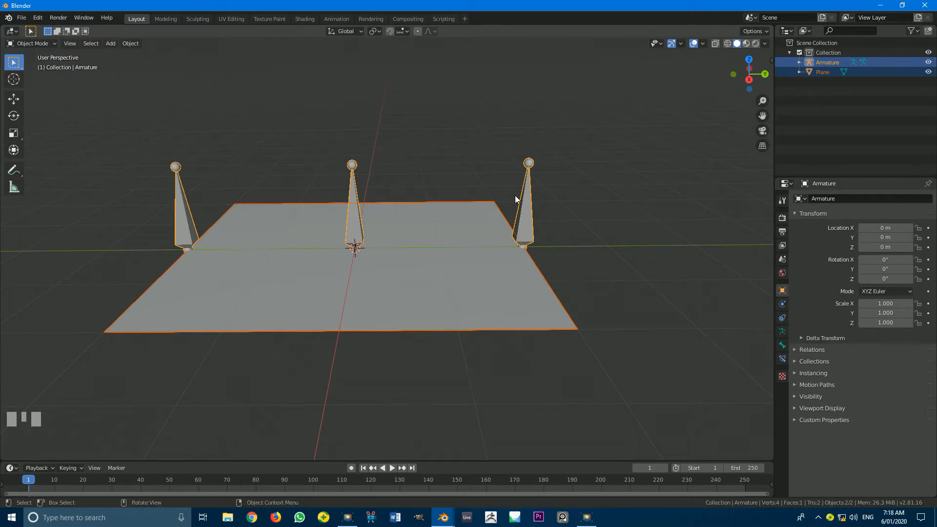
key(ctrl+p)
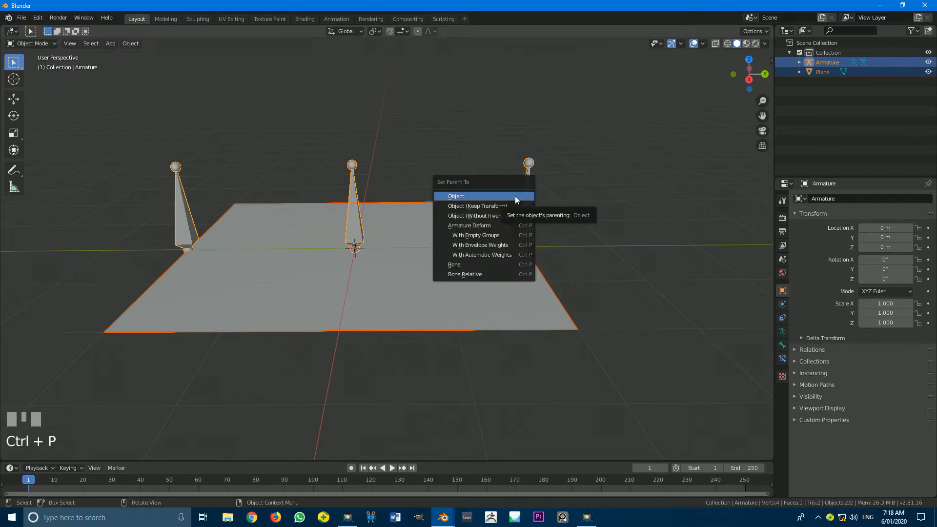
mouse_move(475, 235)
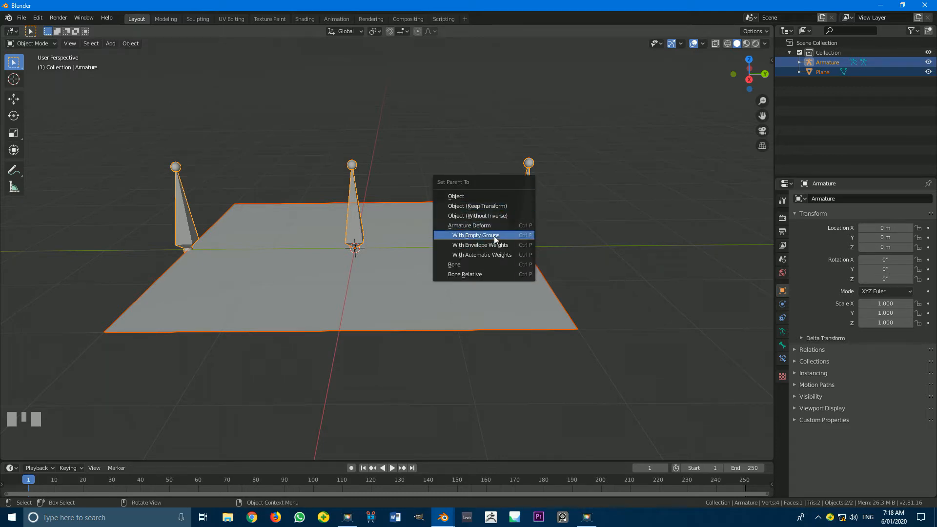
mouse_move(516, 239)
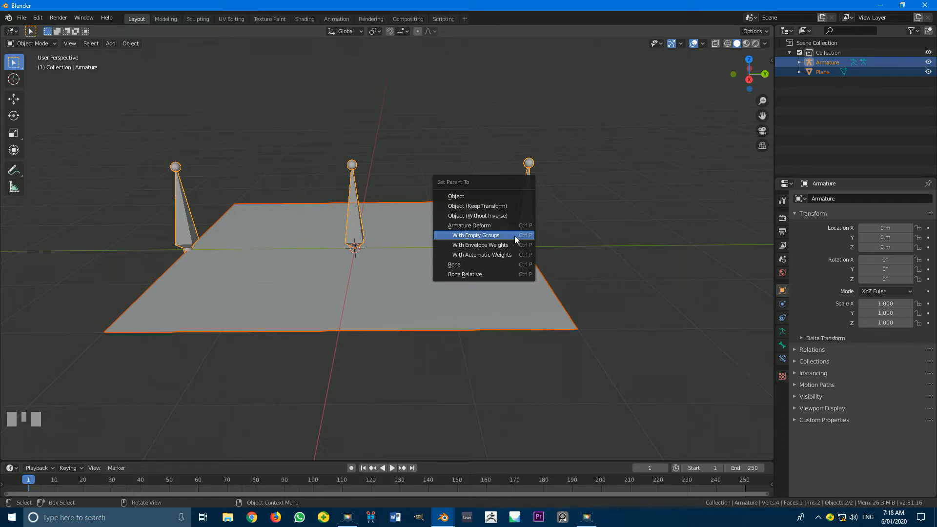
mouse_move(497, 238)
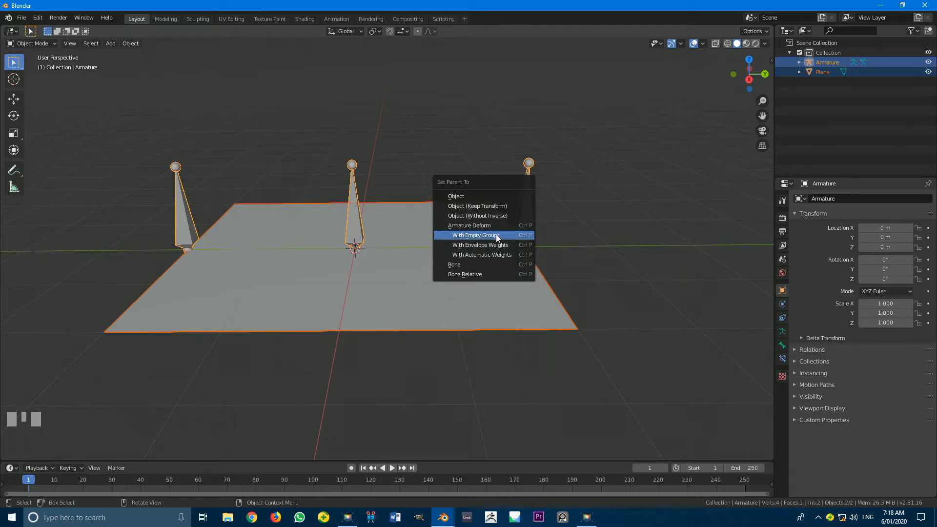
click(472, 235)
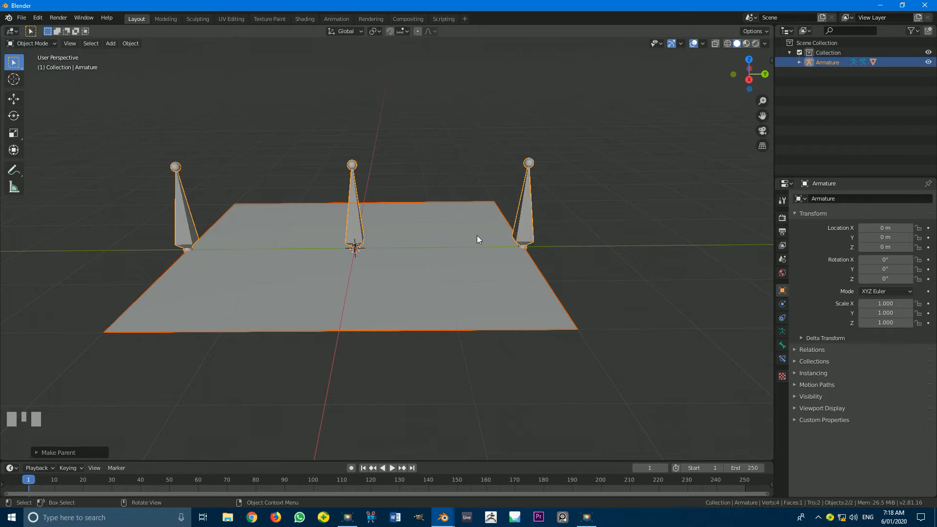
Step: Check the plane's vertex groups, then select the armature and enter bone editing
drag(478, 239, 436, 217)
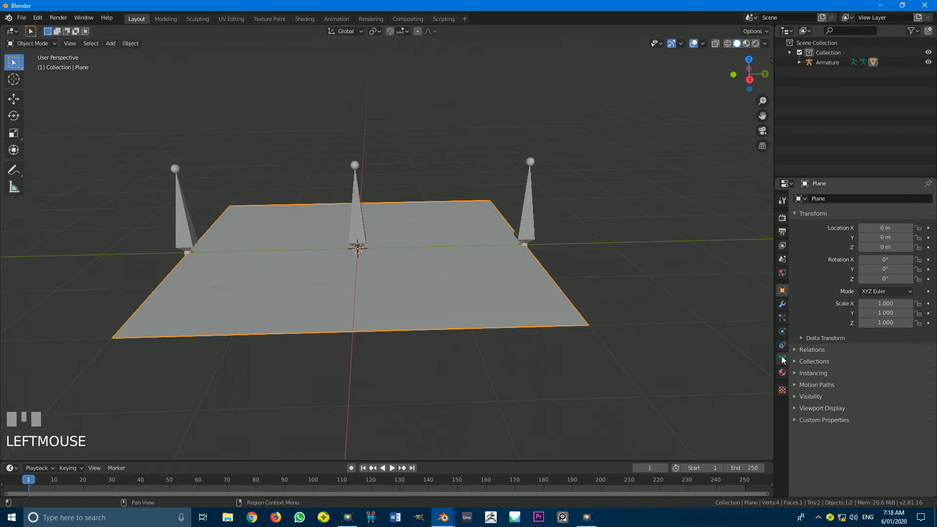
click(781, 359)
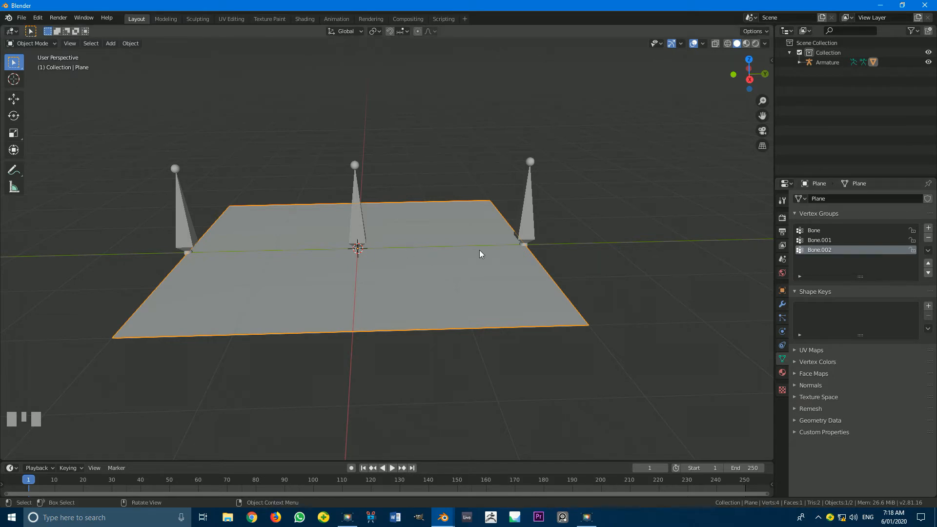
drag(481, 254, 374, 212)
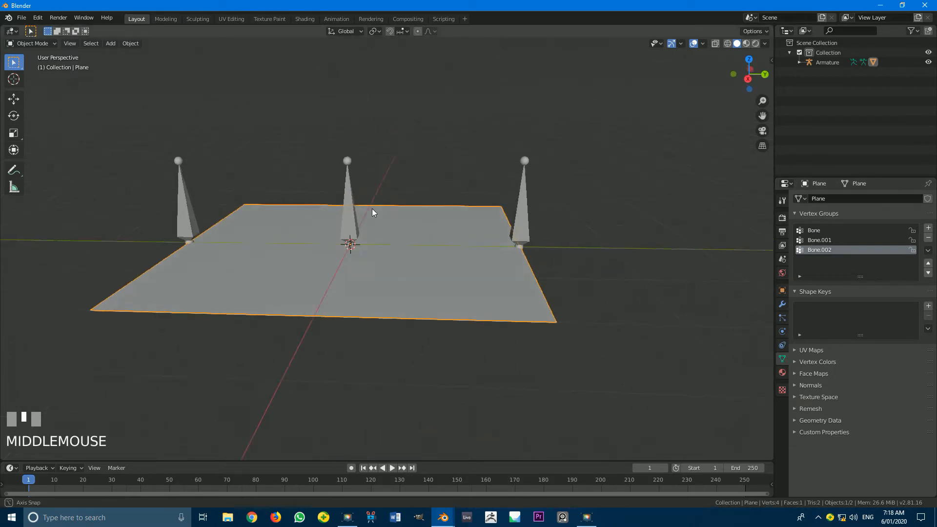
drag(371, 212, 368, 206)
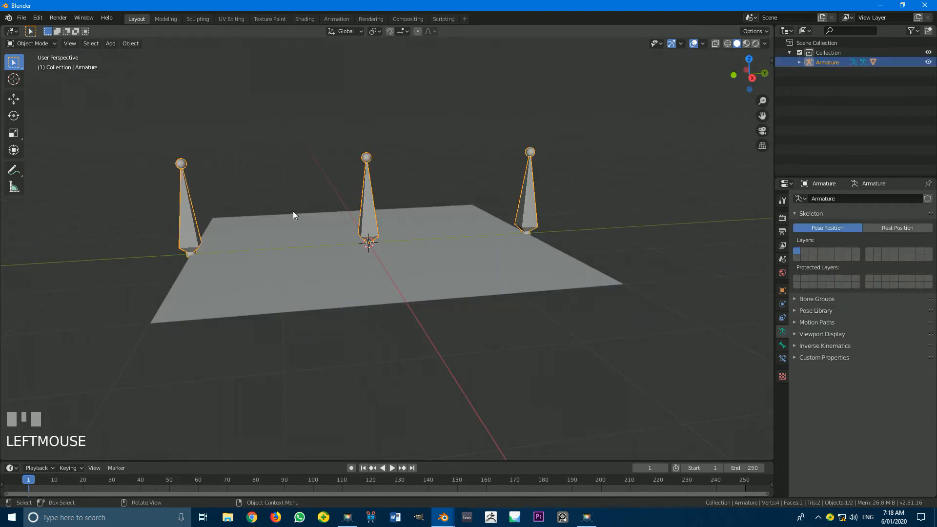
click(32, 43)
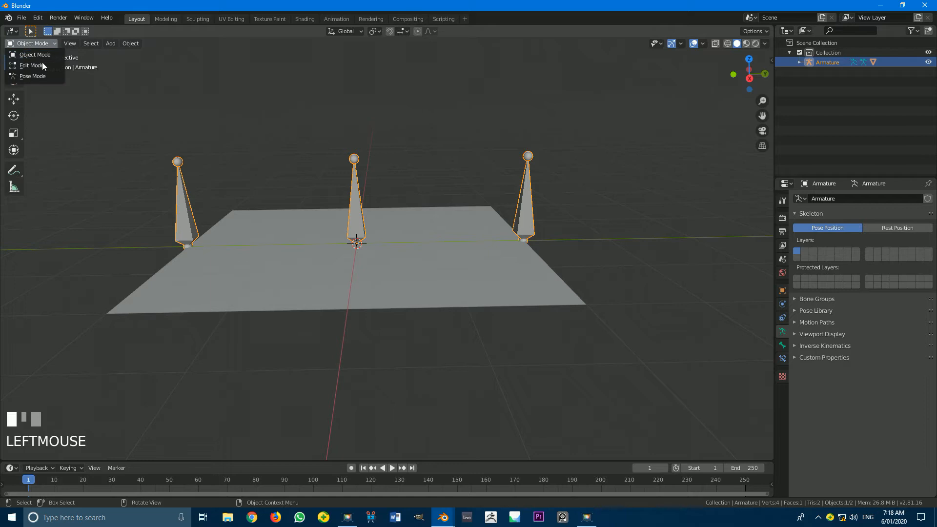
click(30, 65)
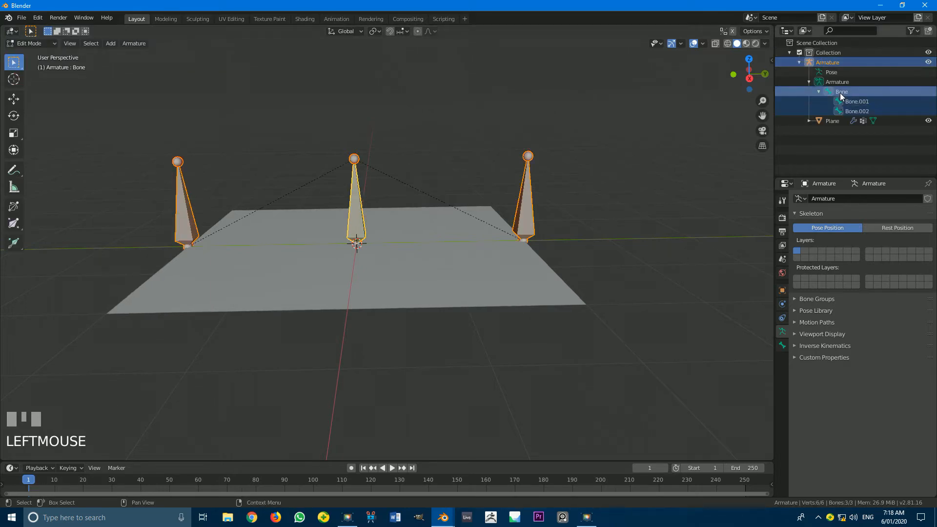
Step: Rename the outer bones to 'bone r' and 'bone l' in the Outliner
click(354, 192)
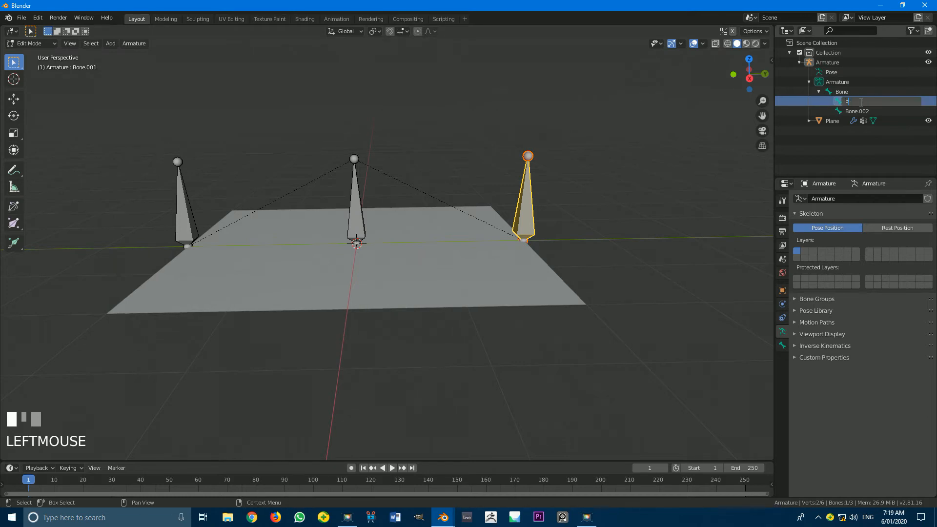
text(bone r)
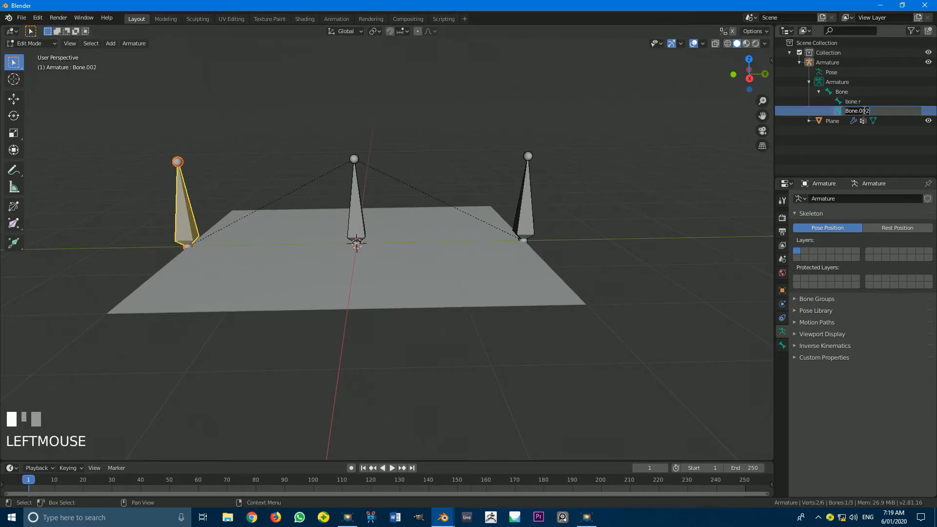
text(bone)
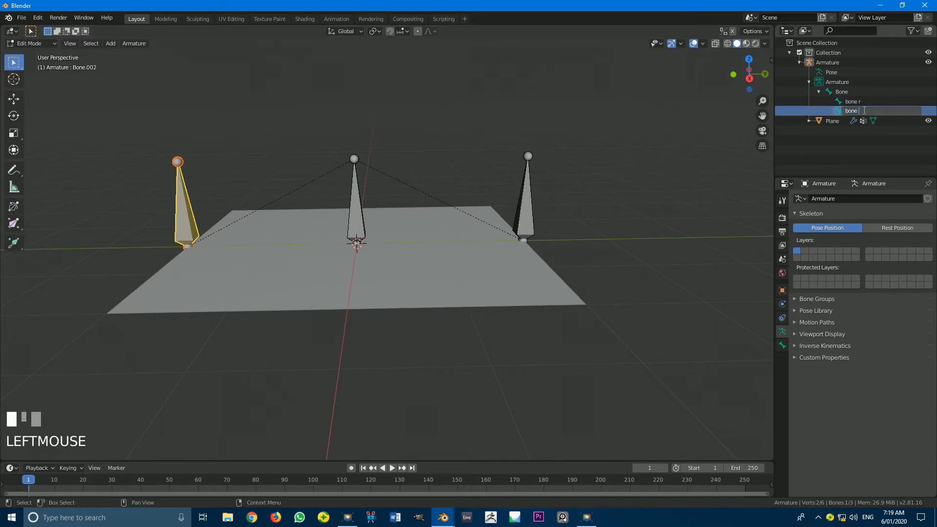
key(Return)
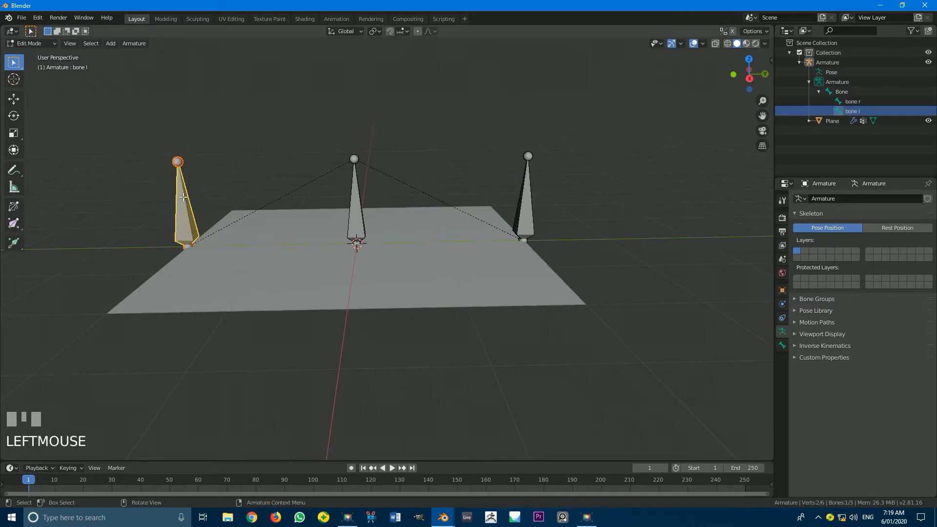
mouse_move(30, 43)
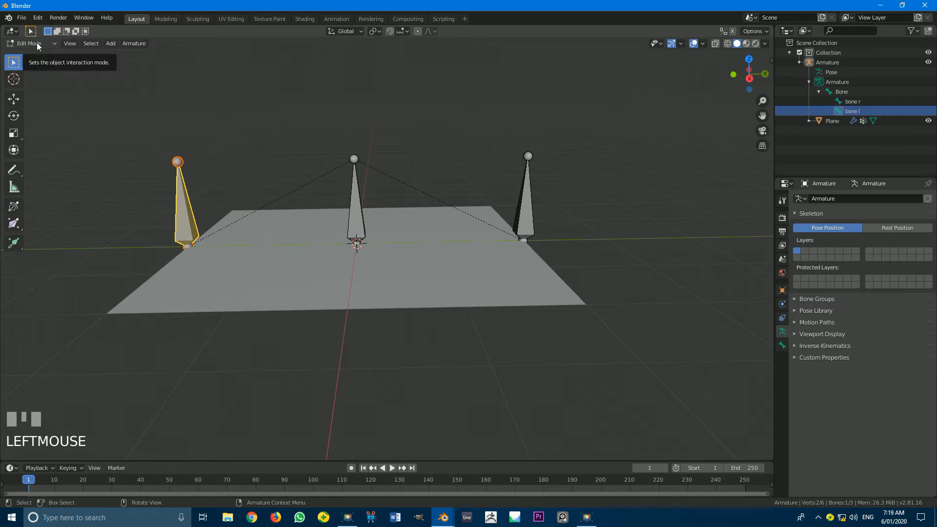
Step: Return the armature to Object Mode and enter Edit Mode on the plane's mesh
click(30, 43)
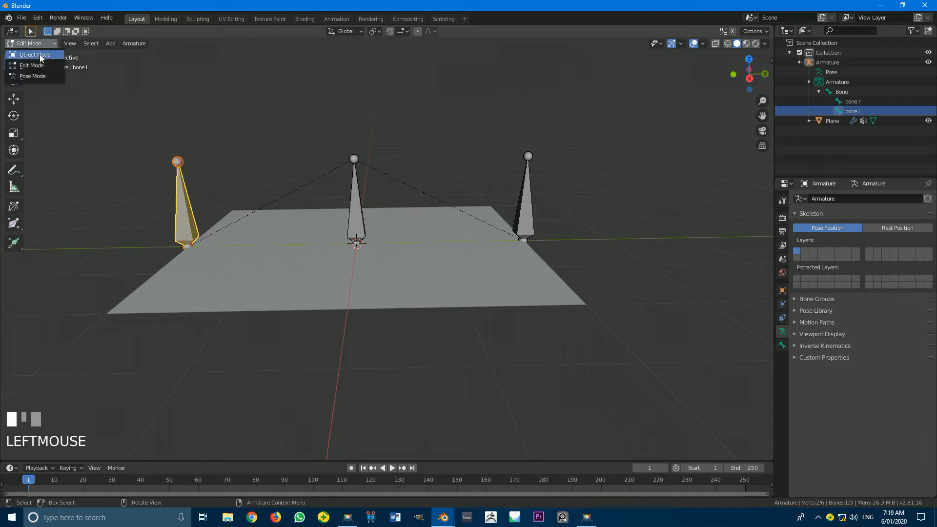
click(36, 54)
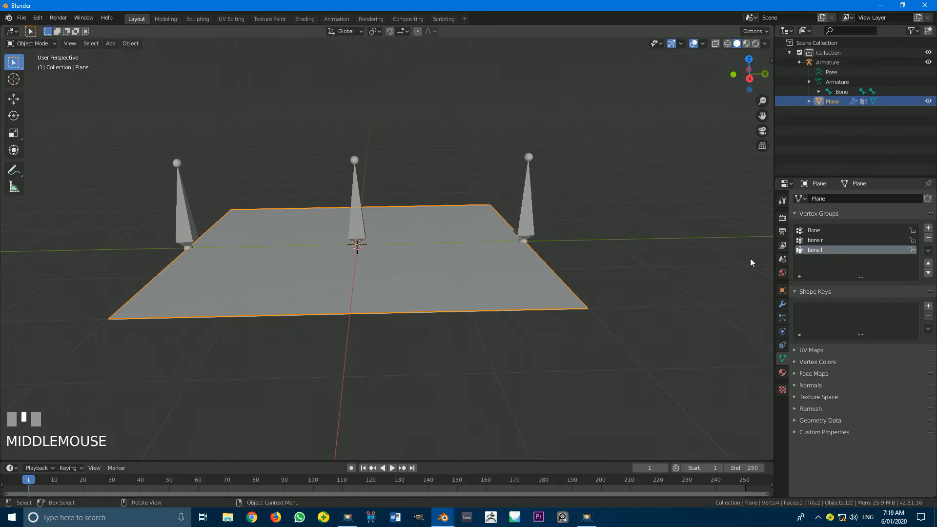
mouse_move(332, 199)
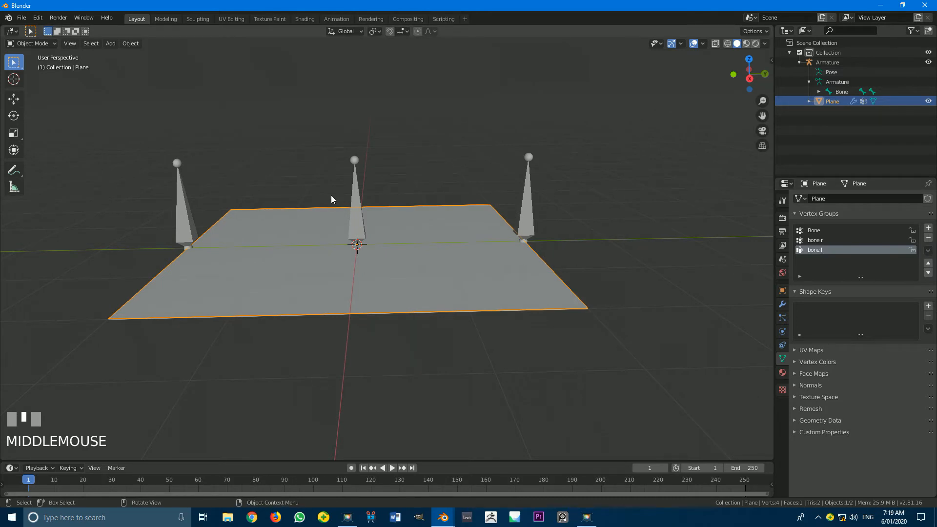
key(Tab)
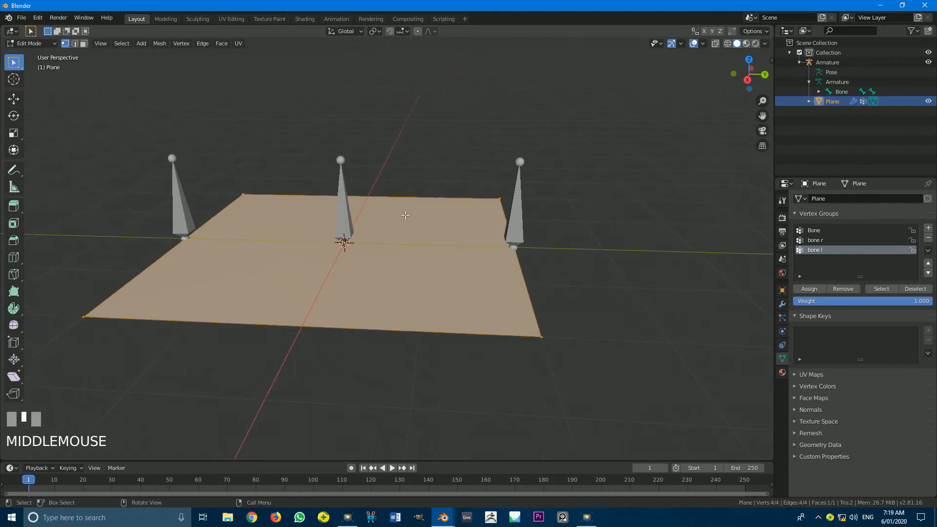
Step: Subdivide the plane with a raised Number of Cuts into a dense grid of small faces
right_click(405, 214)
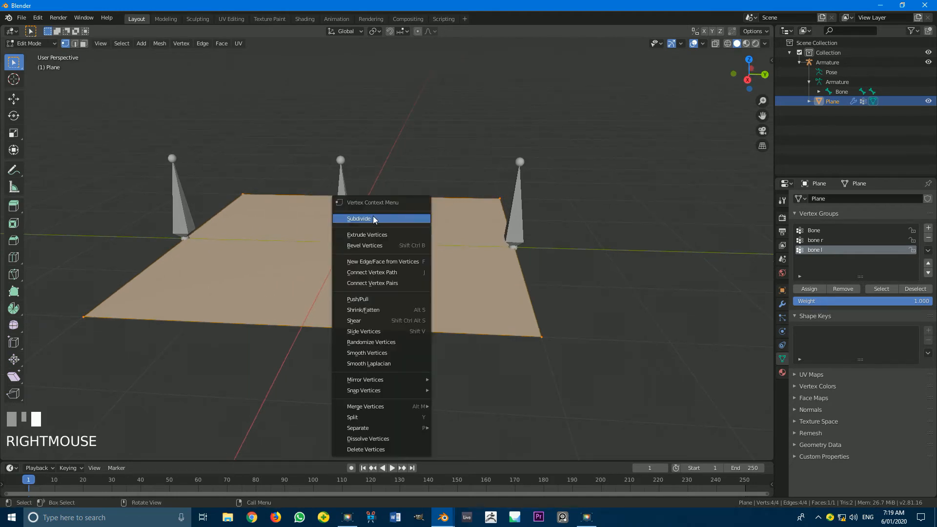
click(358, 217)
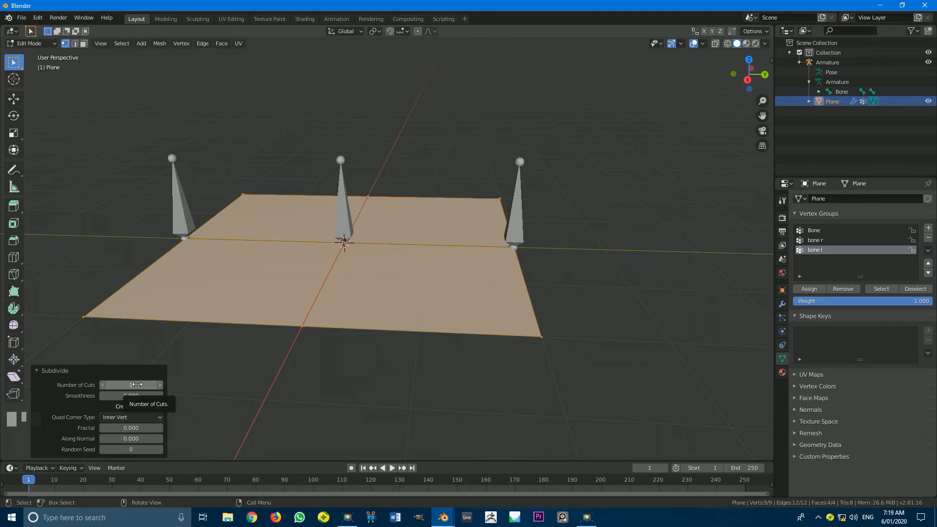
click(131, 385)
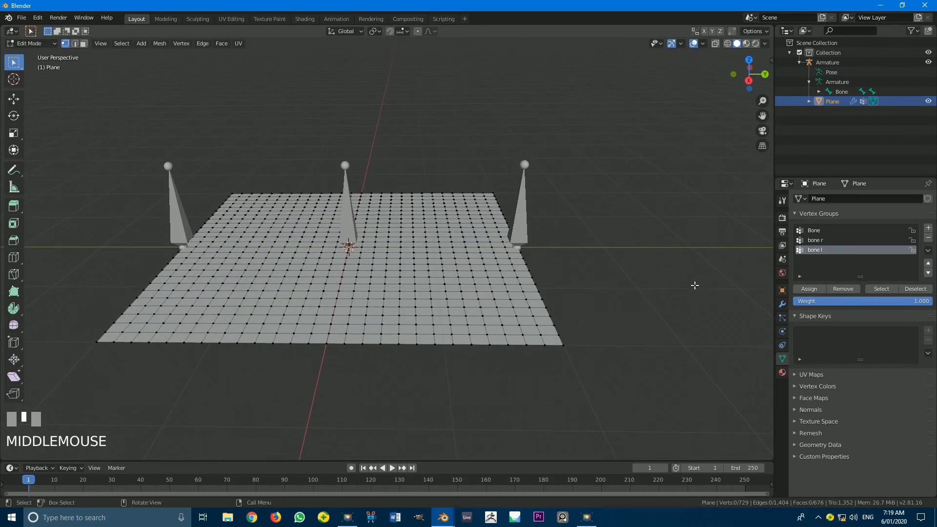
drag(694, 285, 498, 200)
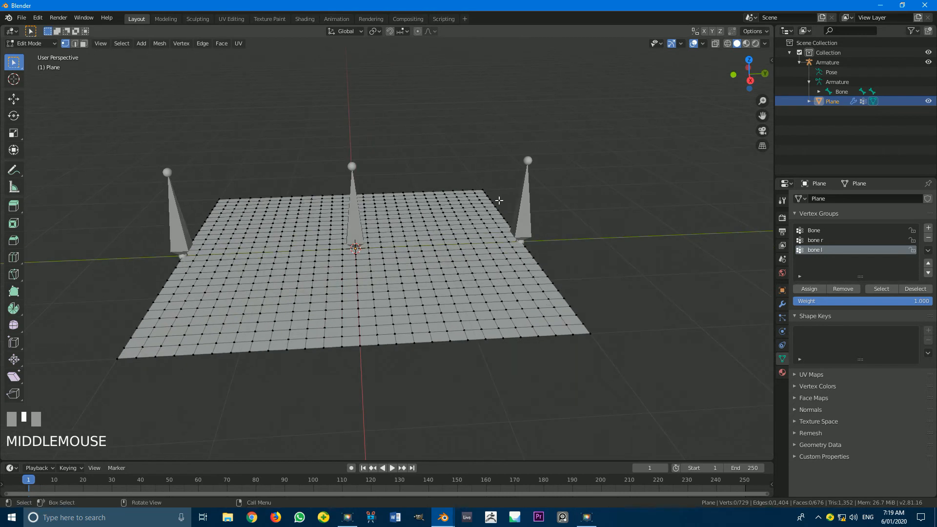
drag(499, 200, 505, 270)
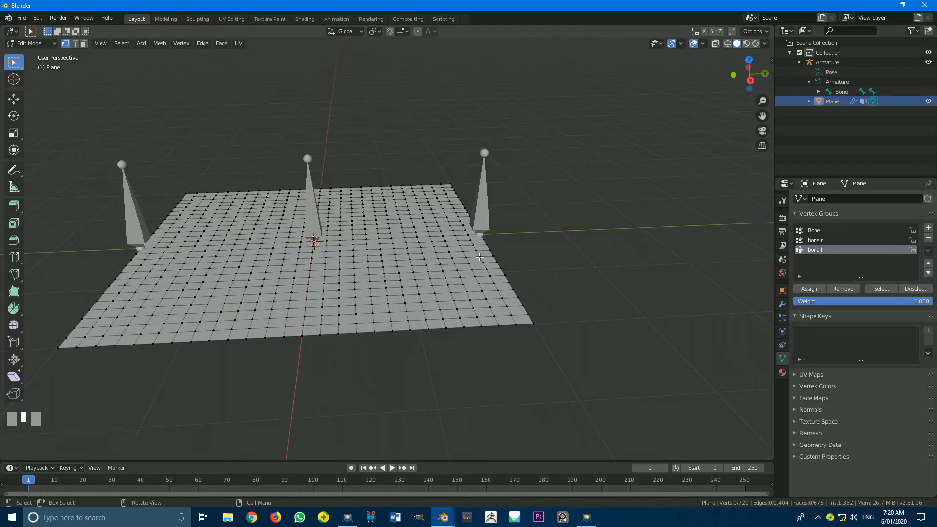
Step: Assign the plane's right edge vertices to the 'bone r' vertex group
scroll(up, 3)
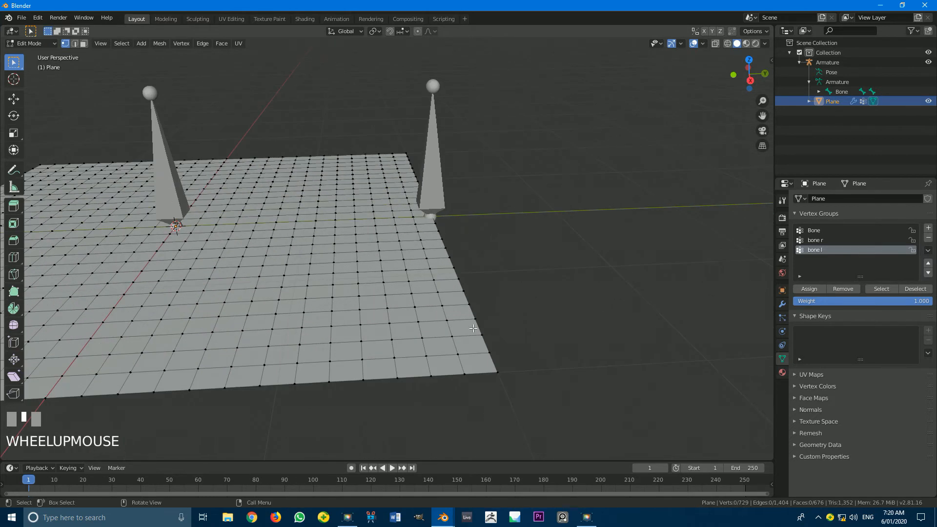
scroll(down, 3)
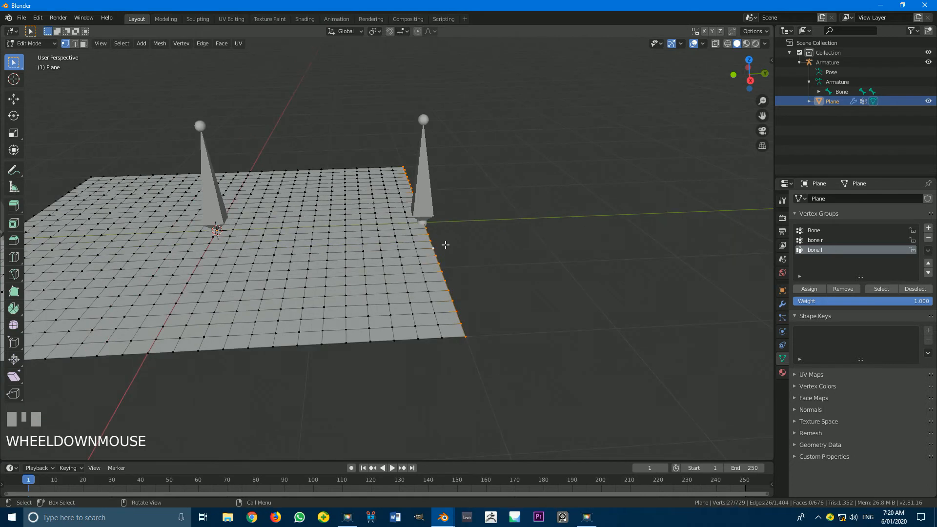
drag(446, 245, 374, 218)
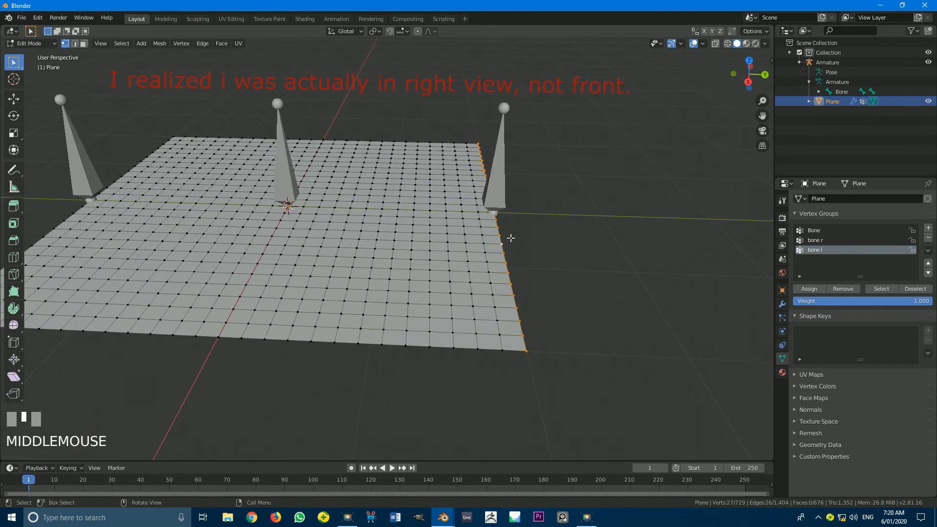
drag(511, 240, 505, 242)
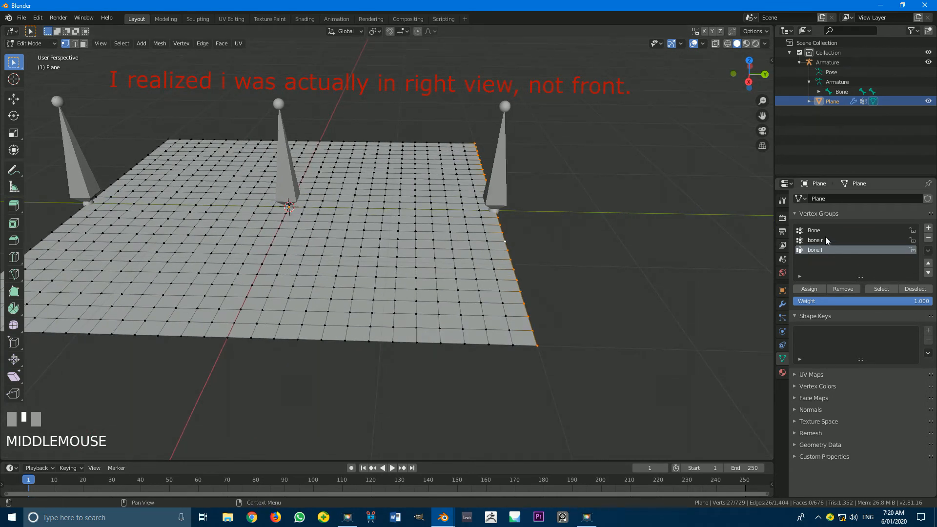
click(814, 240)
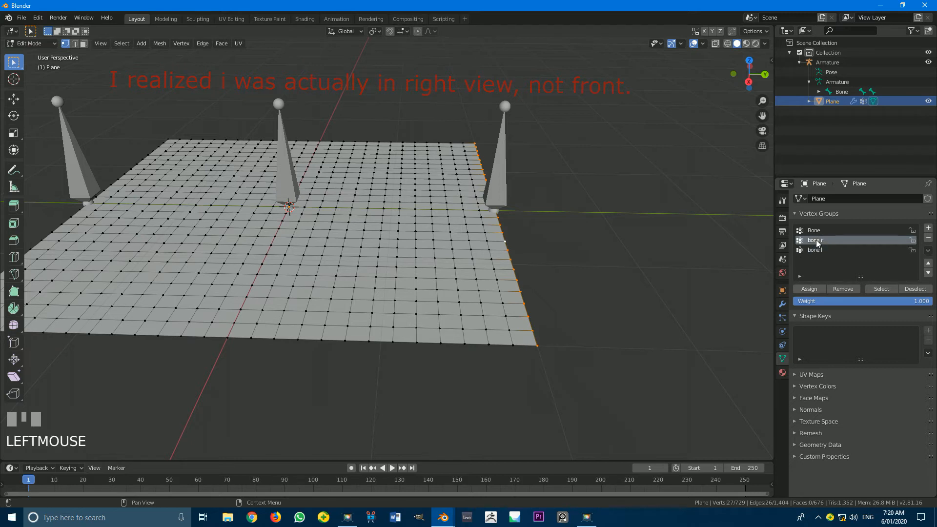
click(808, 289)
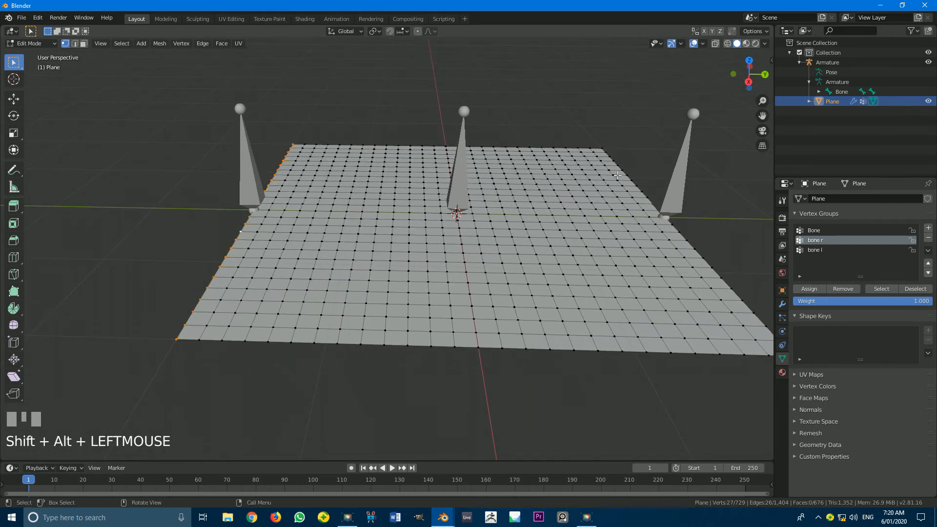
Step: Assign the left edge vertices to 'bone l' and verify both groups' selections
click(815, 250)
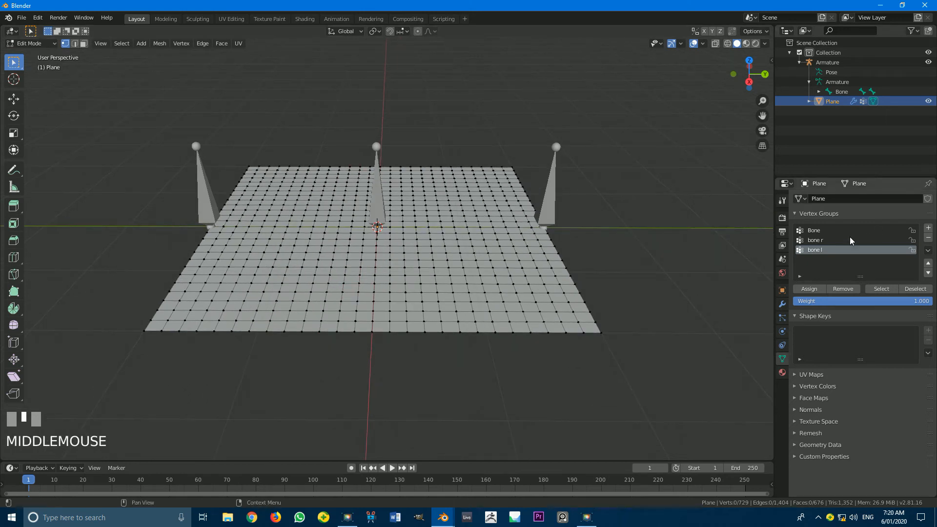
click(831, 241)
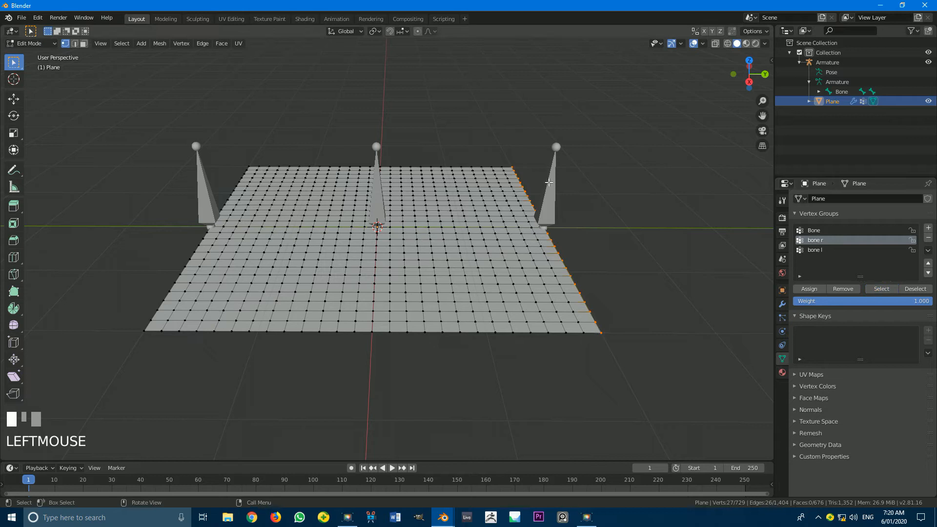
click(842, 289)
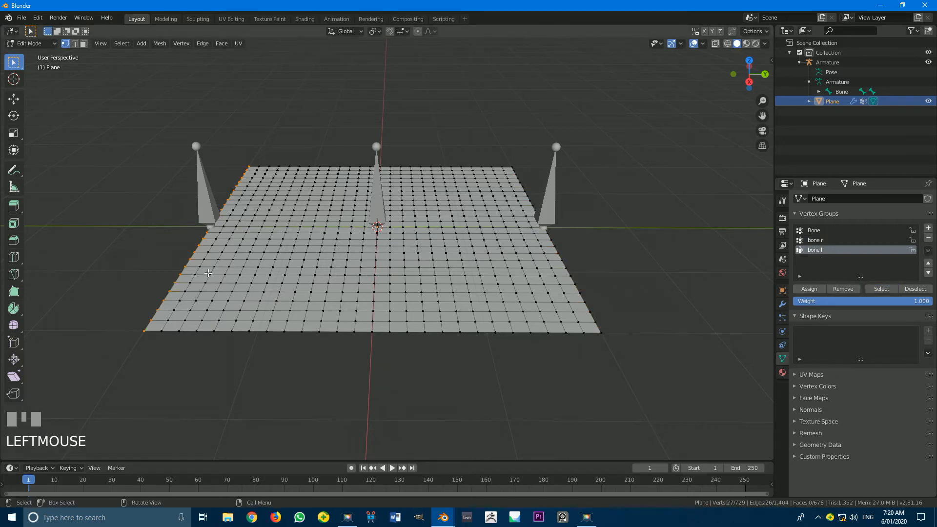
Step: Add a 'pin' vertex group for the plane's outer border loop and return to Object Mode
key(alt+a)
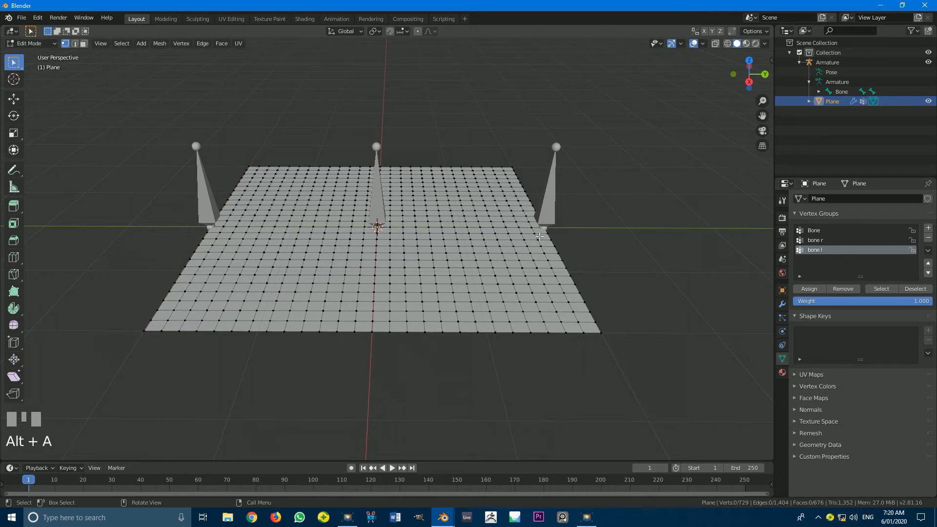
mouse_move(569, 240)
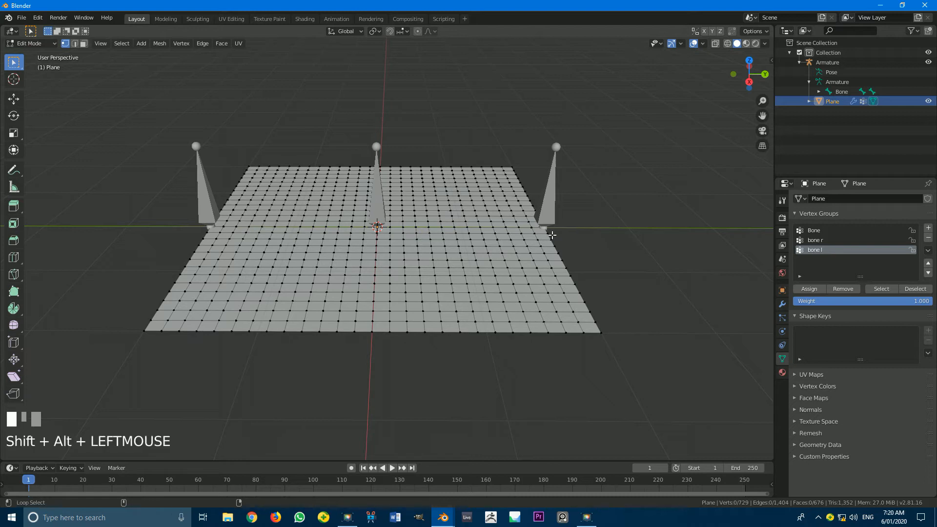
click(549, 236)
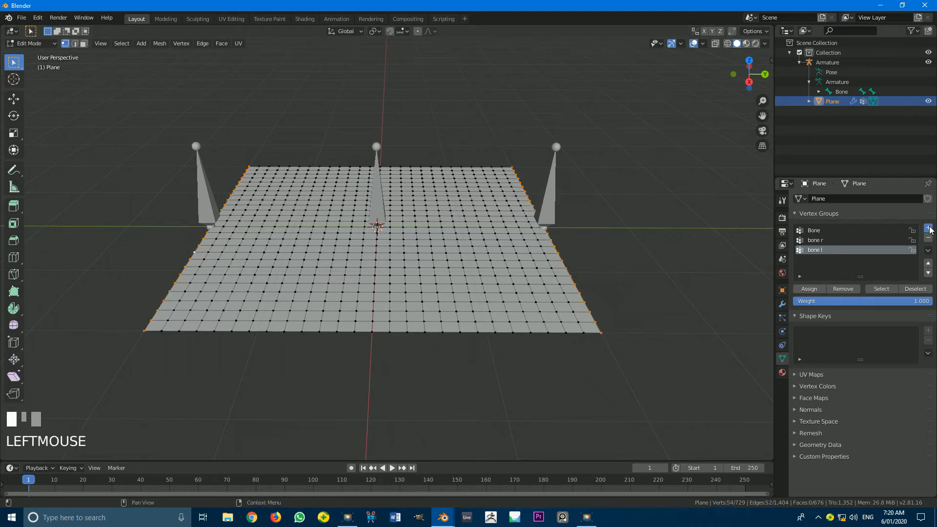
click(929, 228)
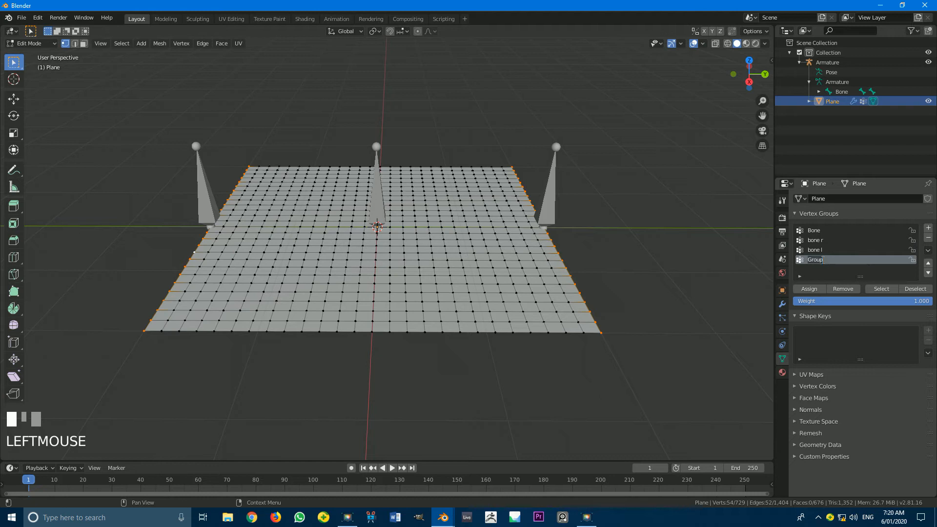
text(pin)
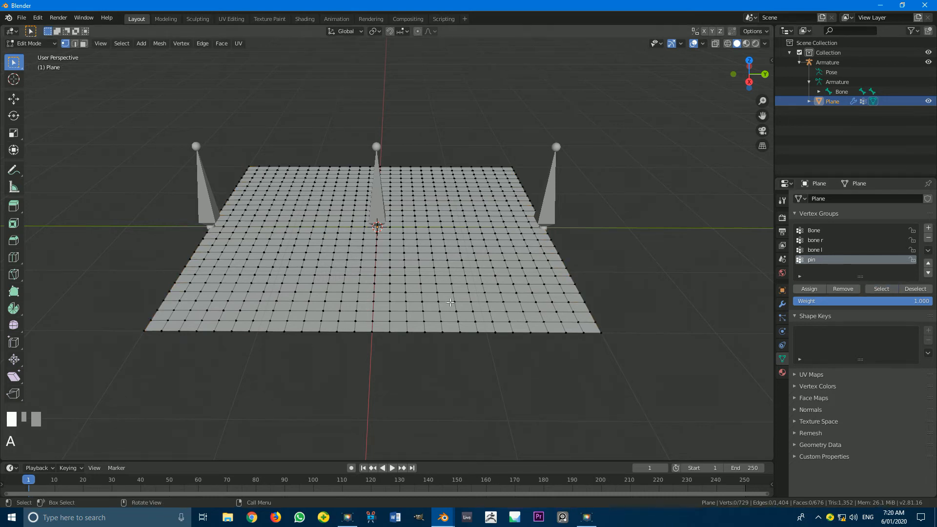
key(Tab)
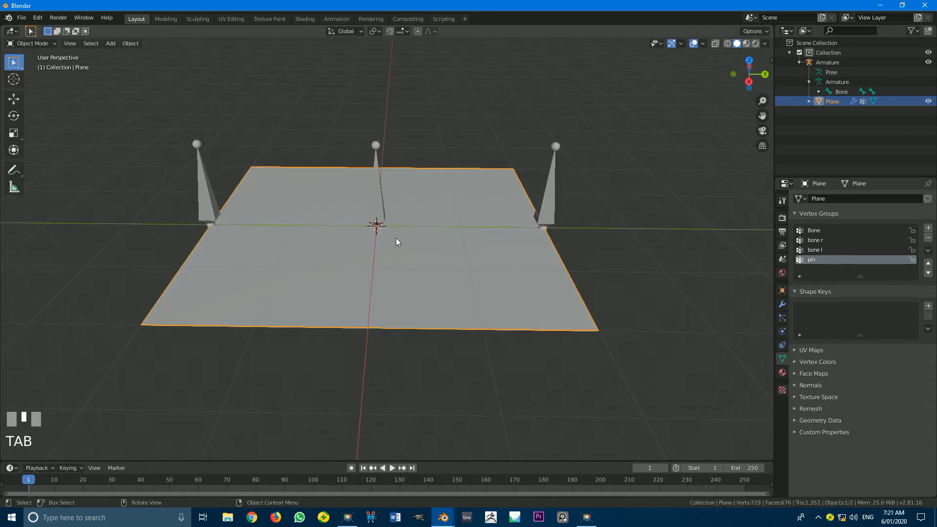
Step: Enable Cloth physics on the plane with Shape > Pin Group set to 'pin'
drag(397, 243, 389, 242)
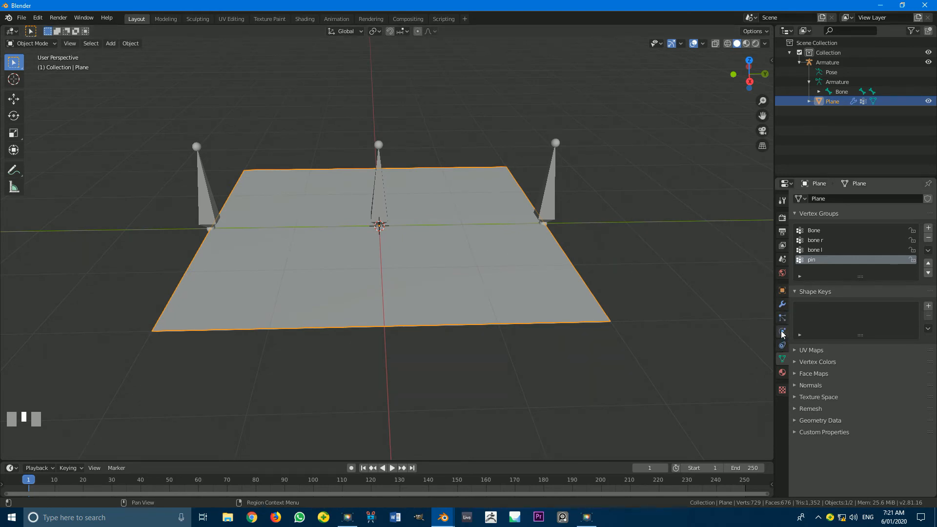
click(782, 333)
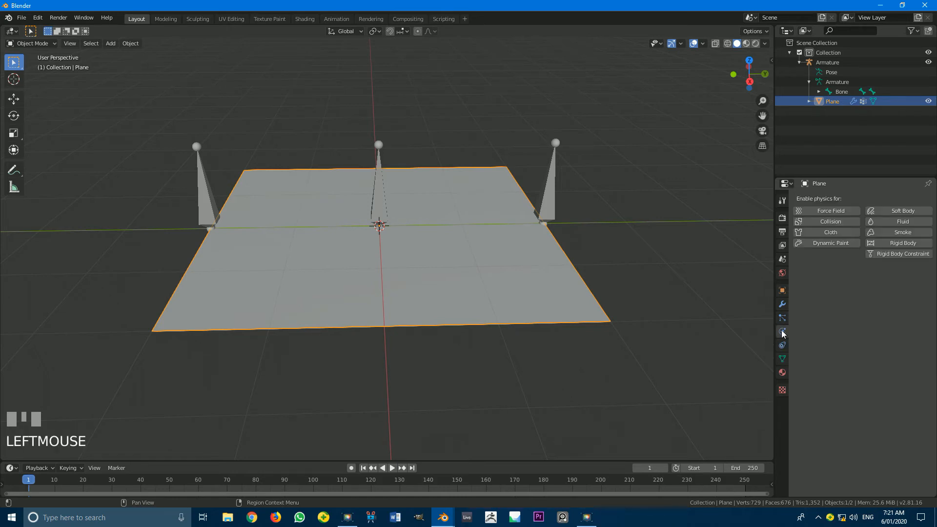
click(830, 232)
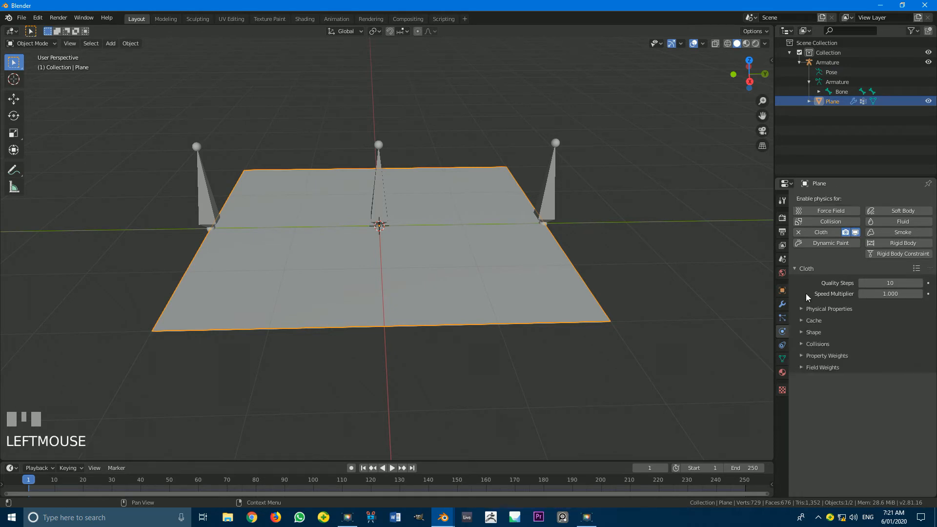
click(813, 331)
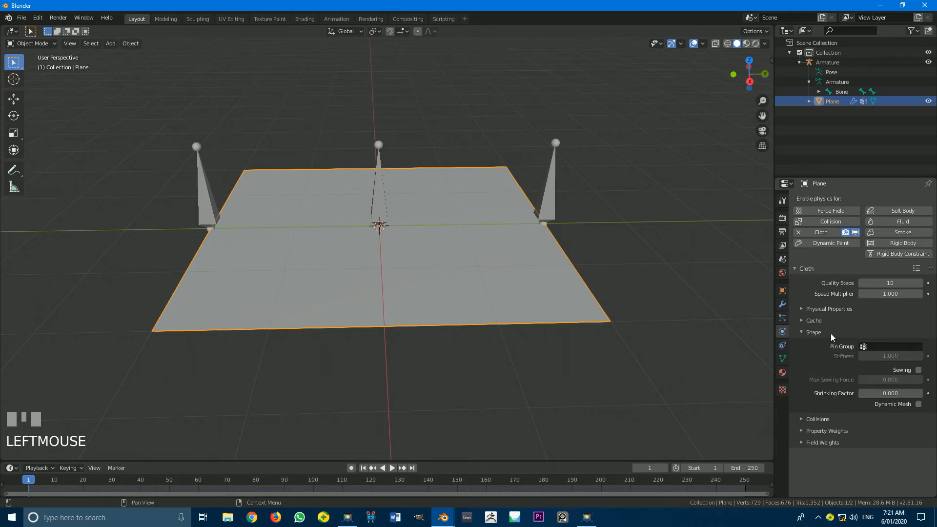
click(890, 345)
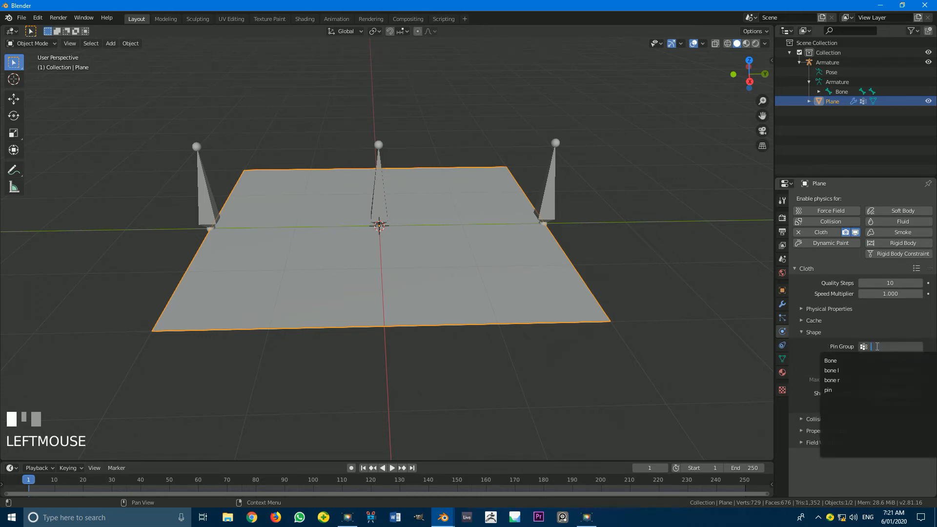
click(828, 389)
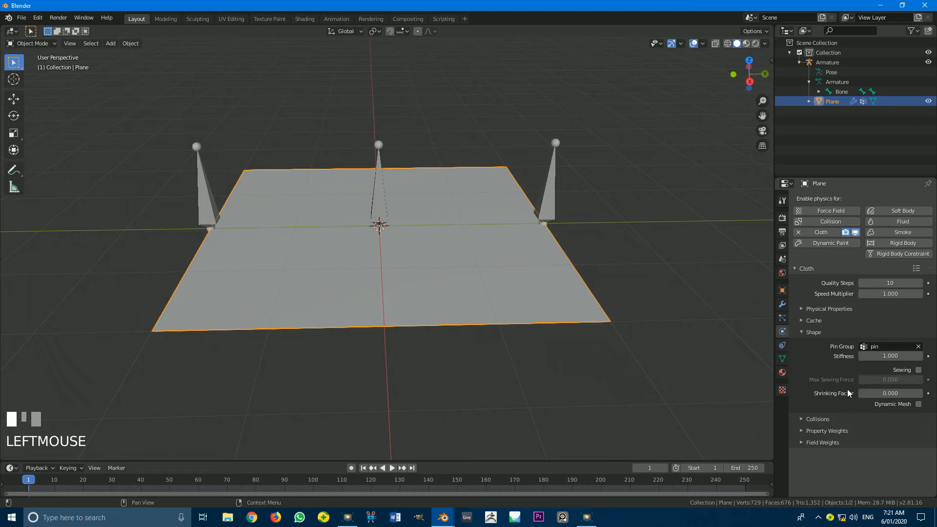
click(814, 332)
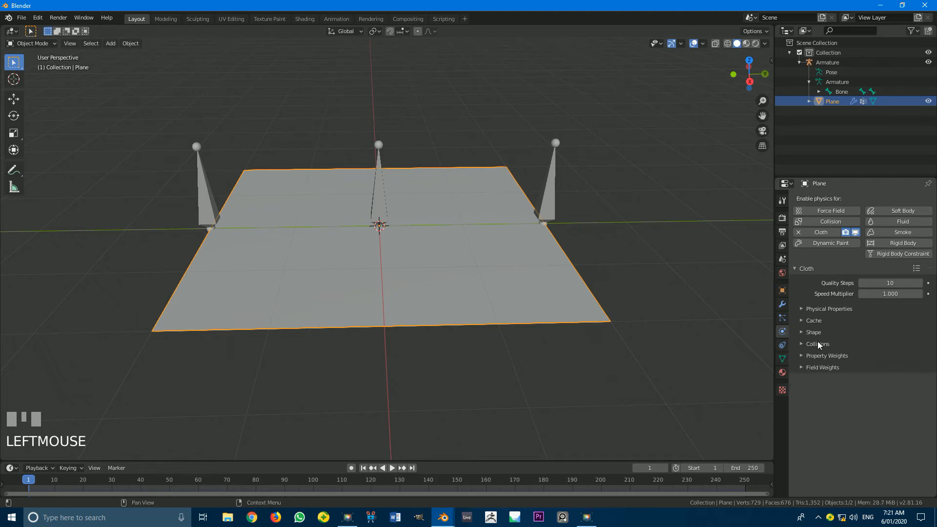
Step: Set cloth collision Quality to 5 and enable Self Collisions on the plane
click(818, 344)
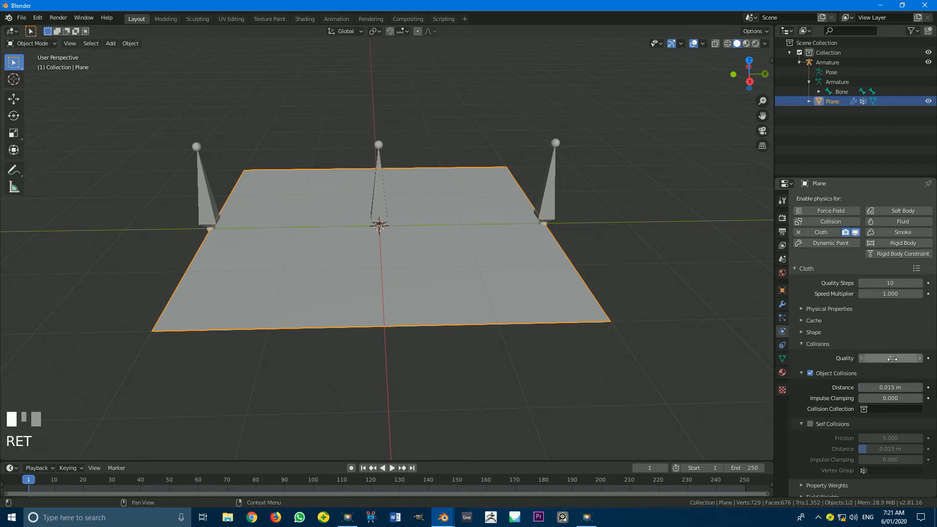
scroll(down, 3)
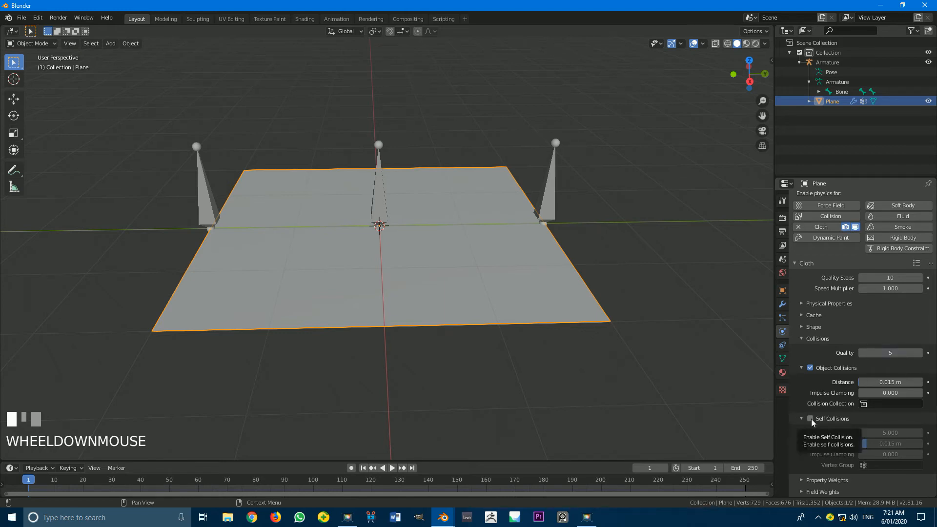
click(810, 419)
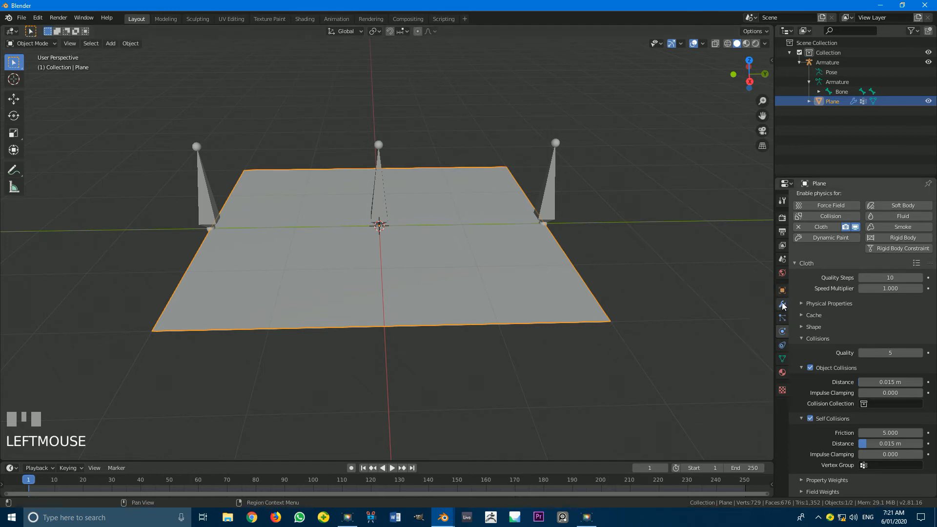
click(782, 304)
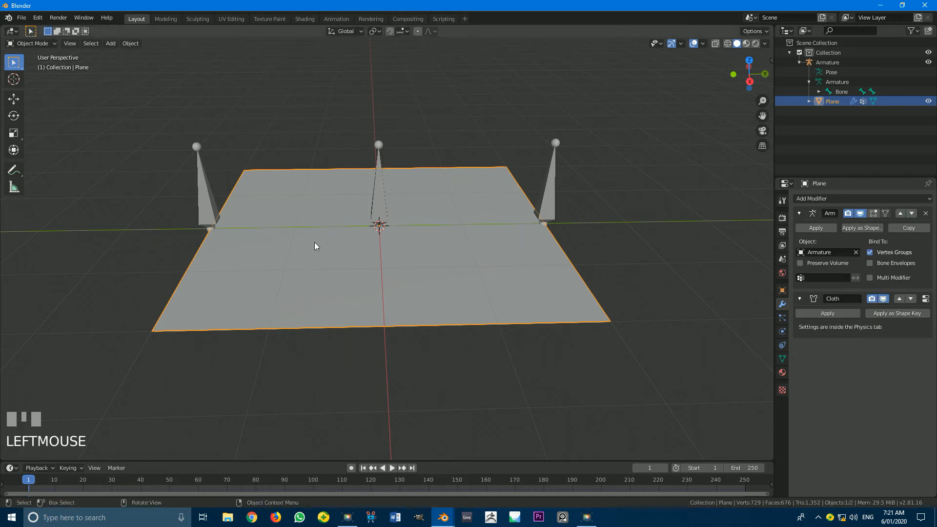
mouse_move(327, 256)
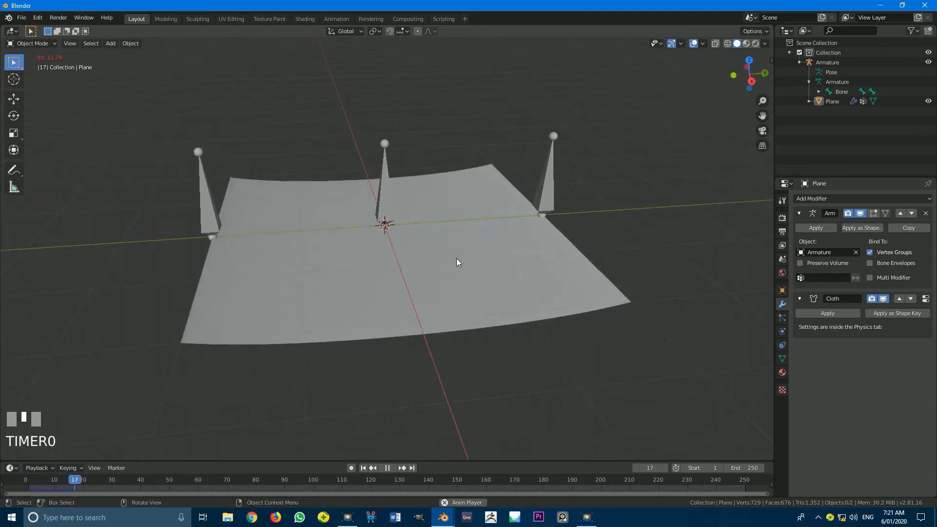
Step: Test-play the cloth sagging with the bones, then rewind to frame 1
click(386, 467)
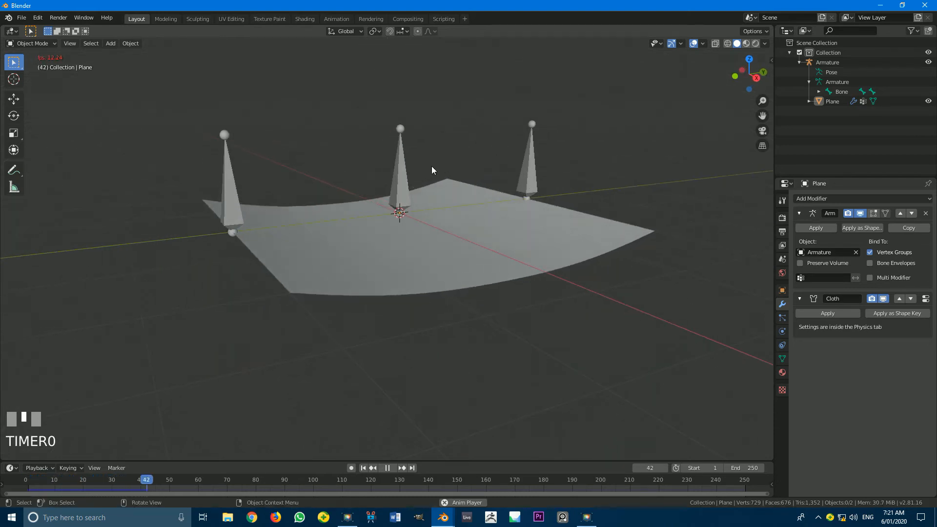
key(space)
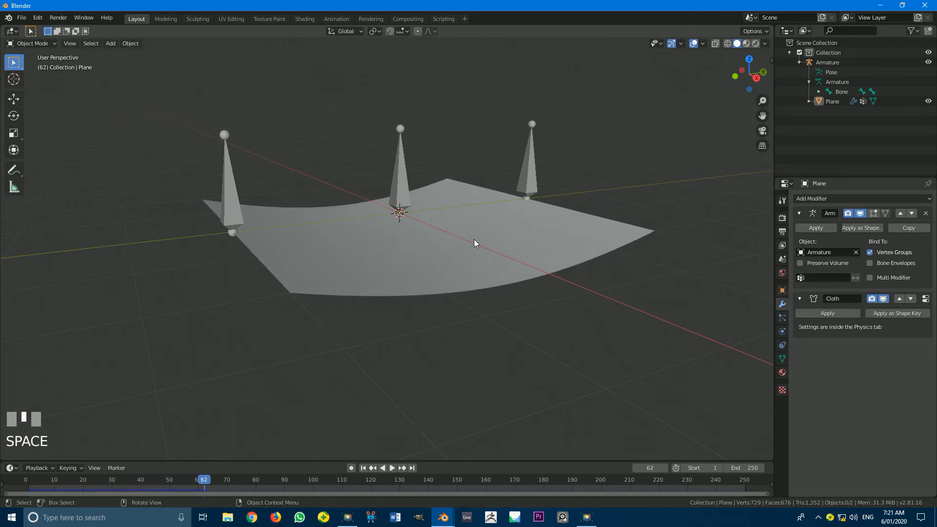
drag(476, 244, 354, 250)
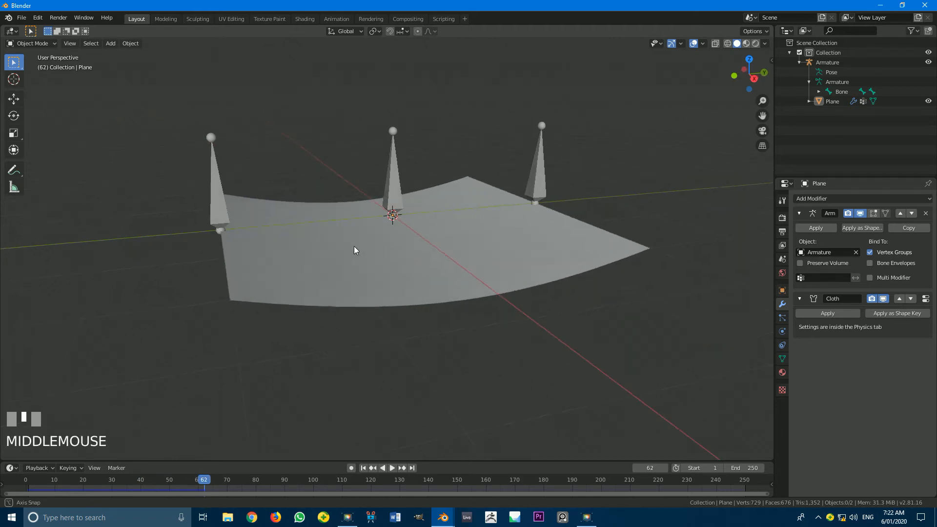
drag(356, 250, 244, 239)
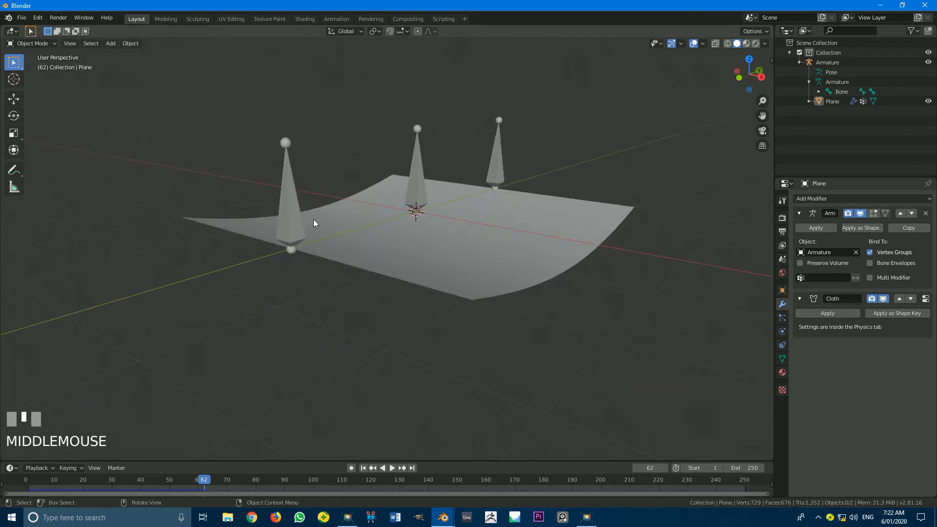
key(shift+Left)
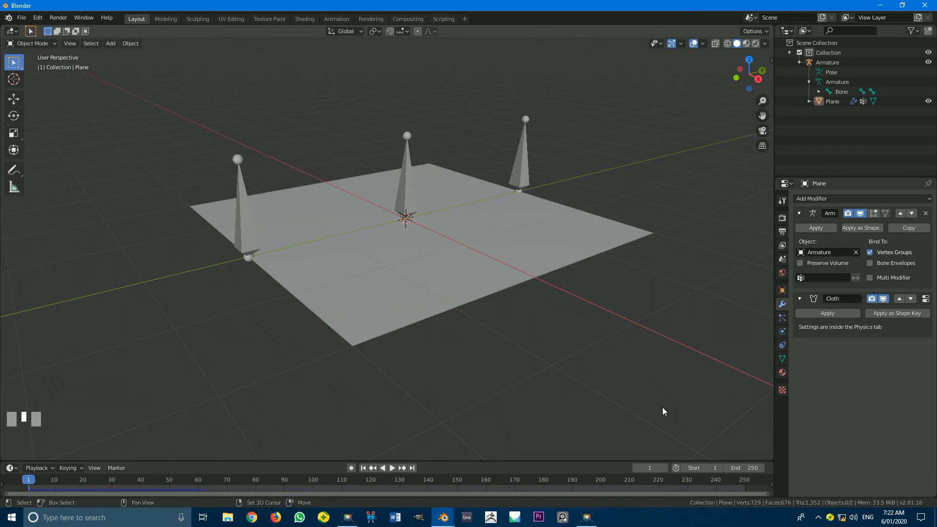
Step: Enter Pose Mode on the armature and switch to a side orthographic view
key(shift+Left)
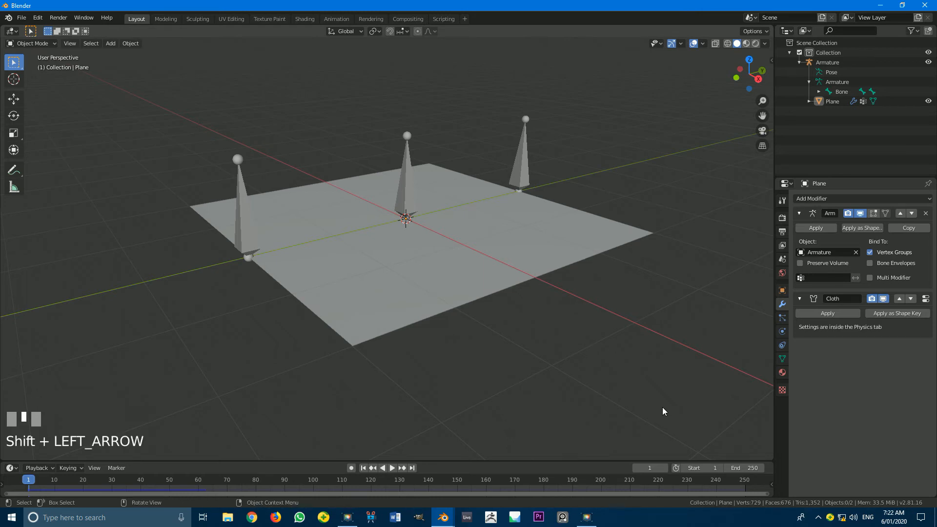
drag(406, 239, 419, 174)
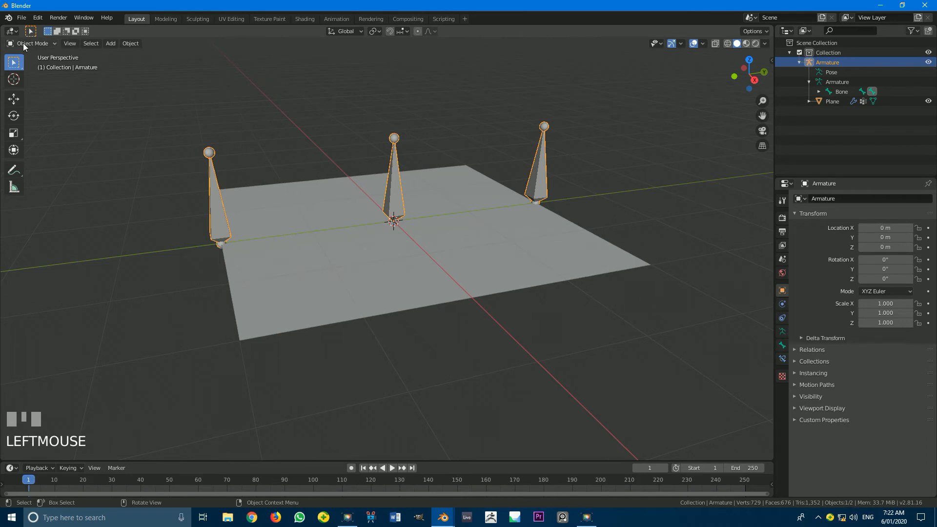
click(33, 43)
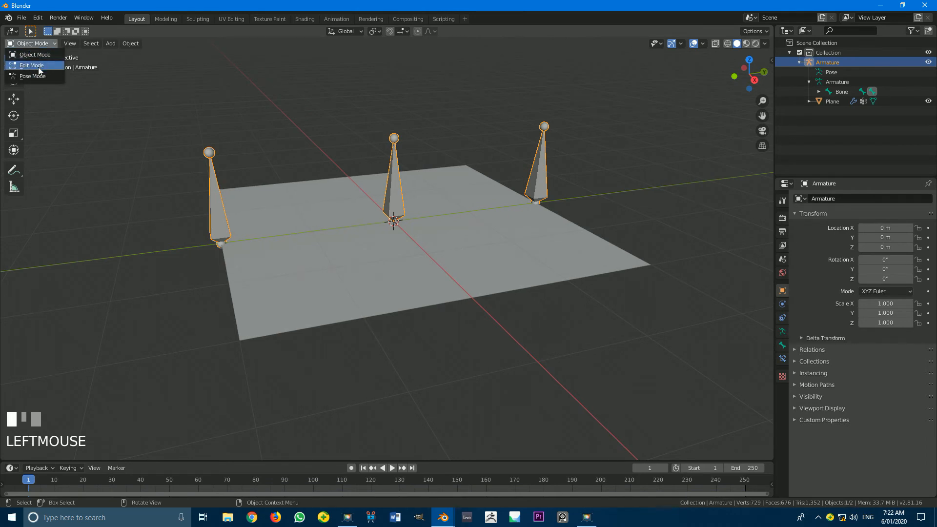
click(31, 76)
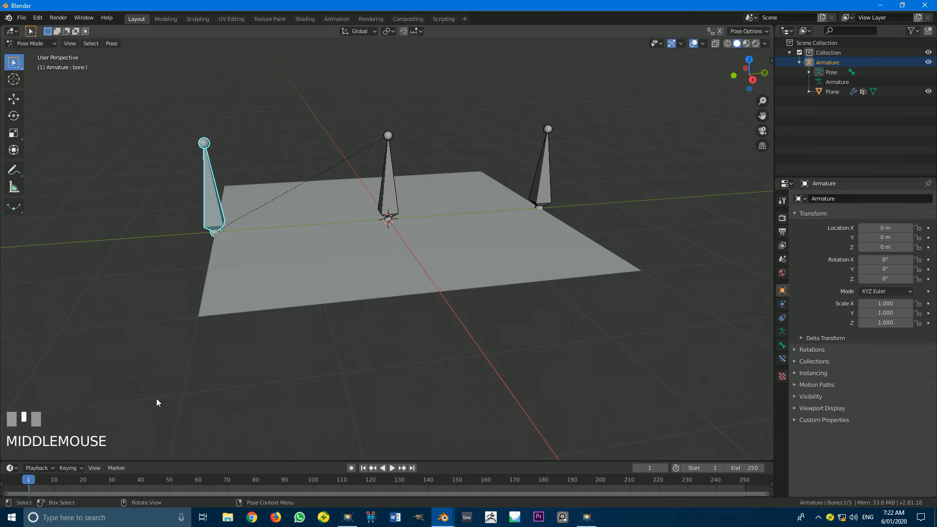
drag(157, 403, 333, 243)
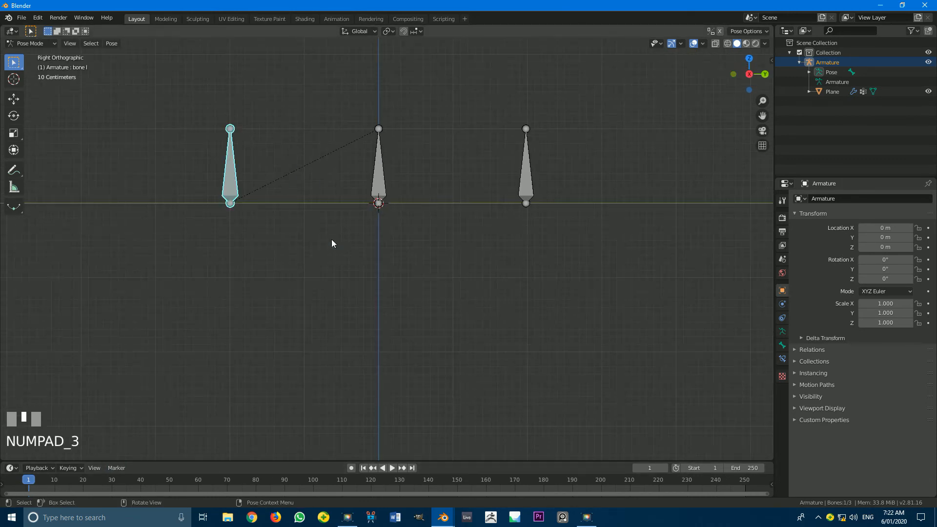
key(KP_1)
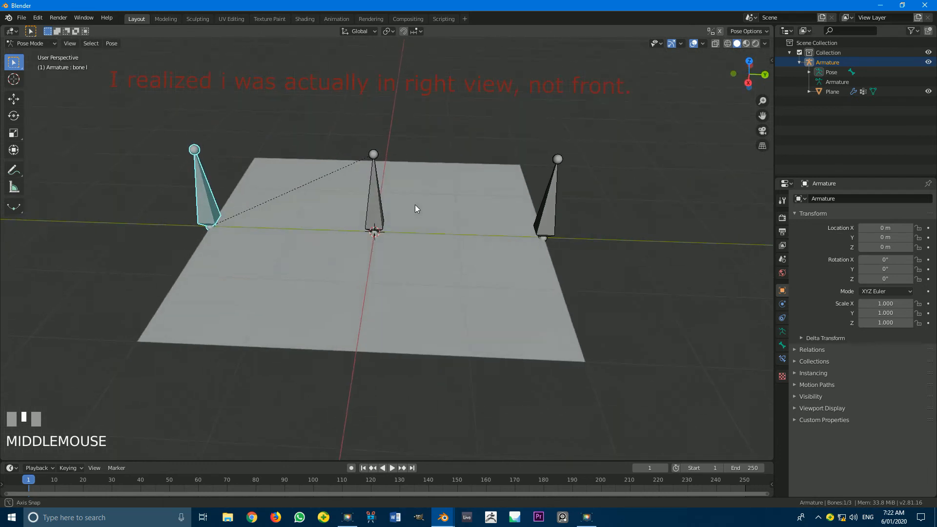
Step: Raise the outer bones so the plane's sides fold up into a U-shape
drag(417, 209, 388, 204)
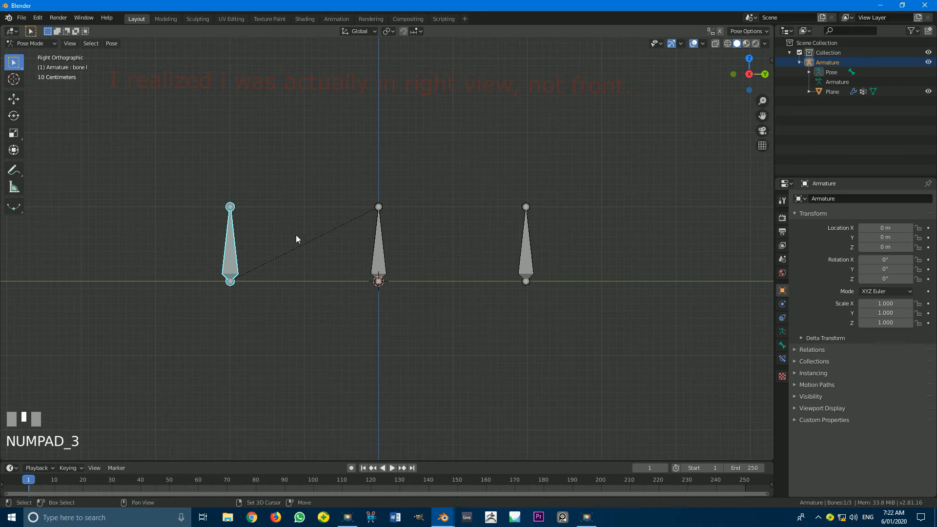
scroll(up, 3)
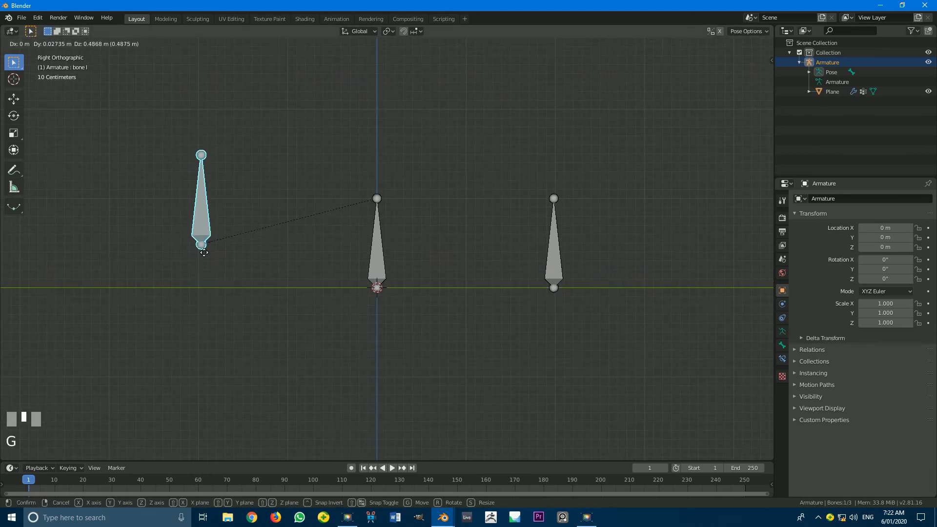
scroll(down, 3)
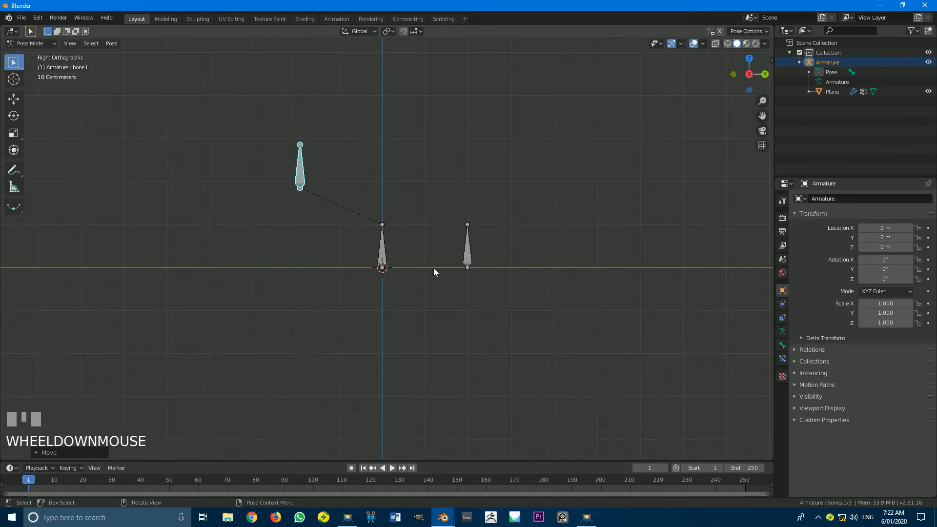
key(g)
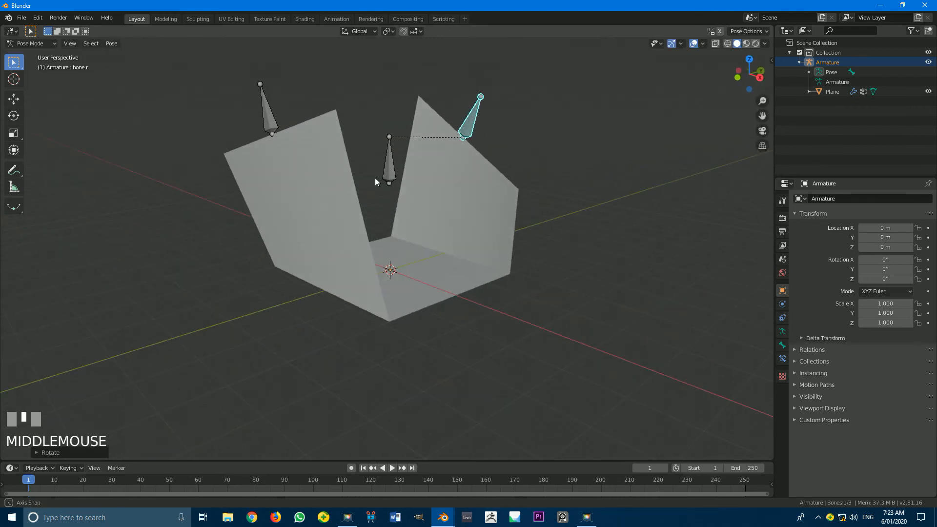
Step: Keyframe the folded bone pose at frame 130
drag(375, 182, 294, 281)
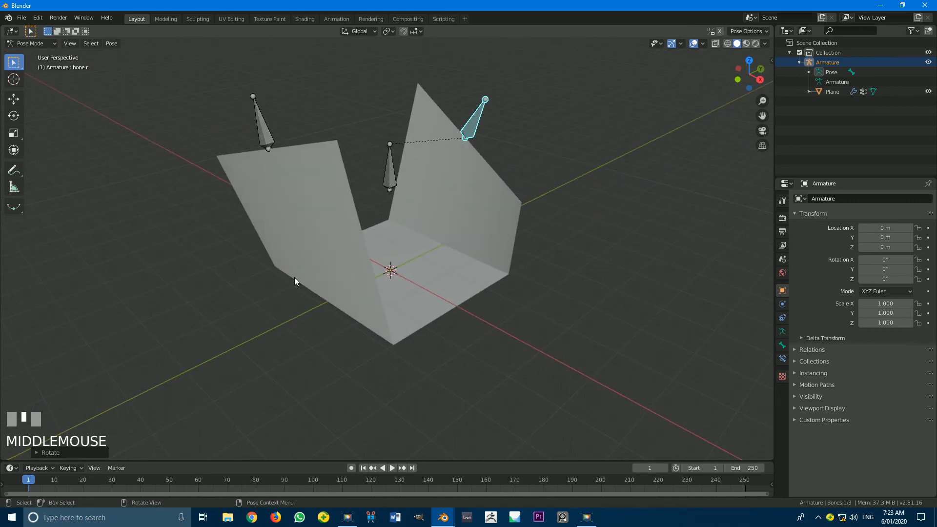
click(258, 479)
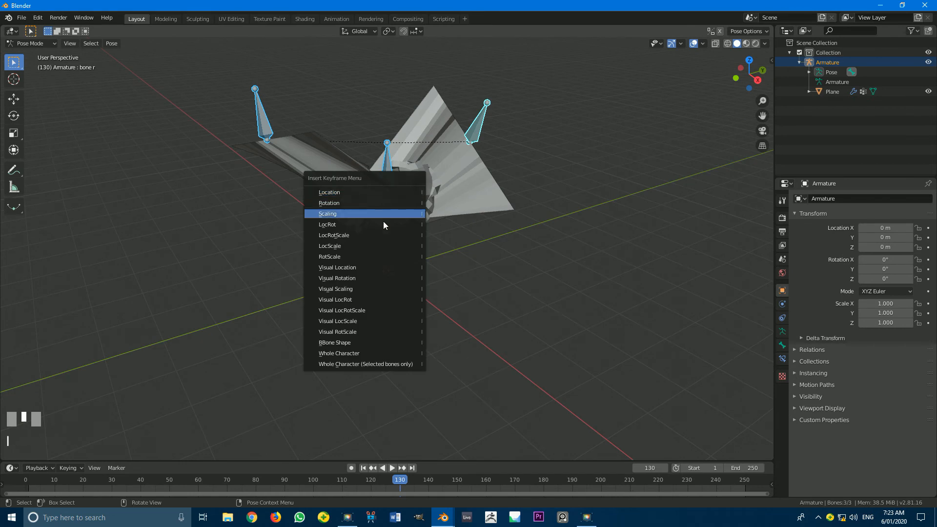
click(328, 214)
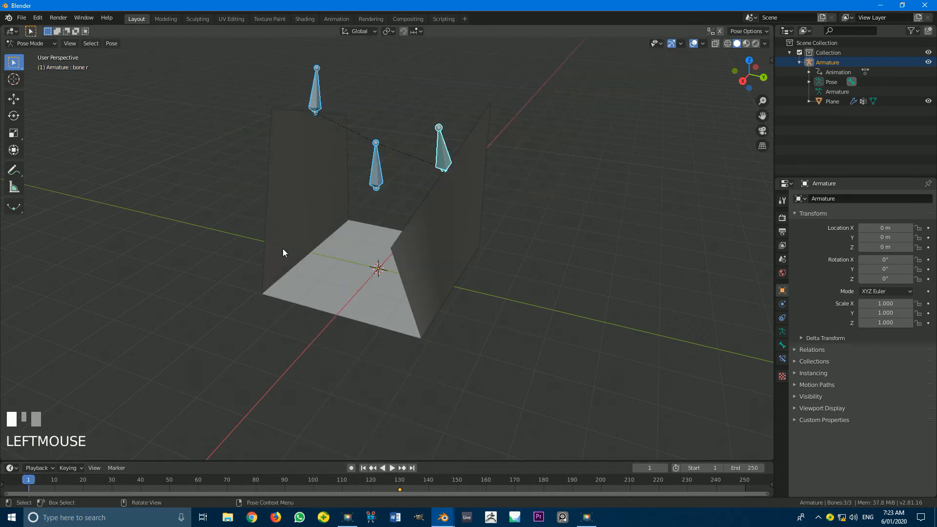
Step: Clear the bones to a flat rest pose at frame 1 and move to a later frame
key(alt+r)
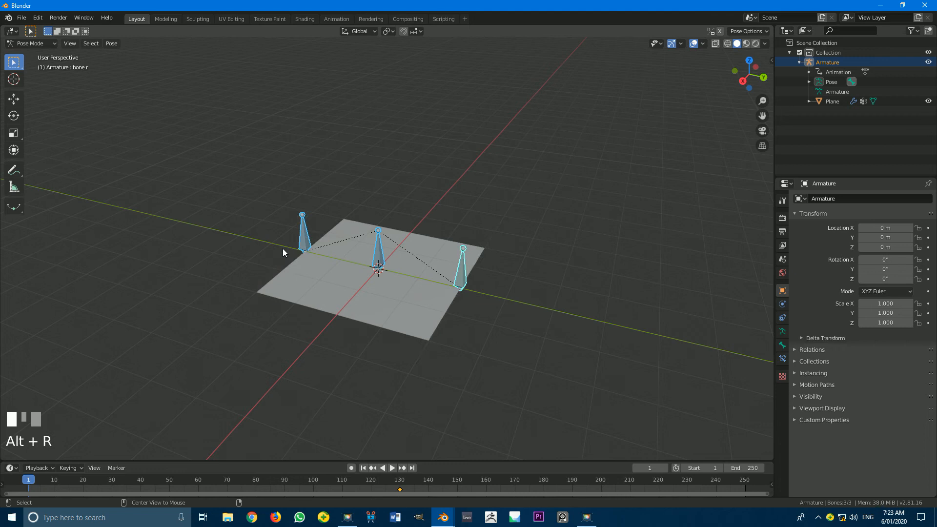
scroll(up, 3)
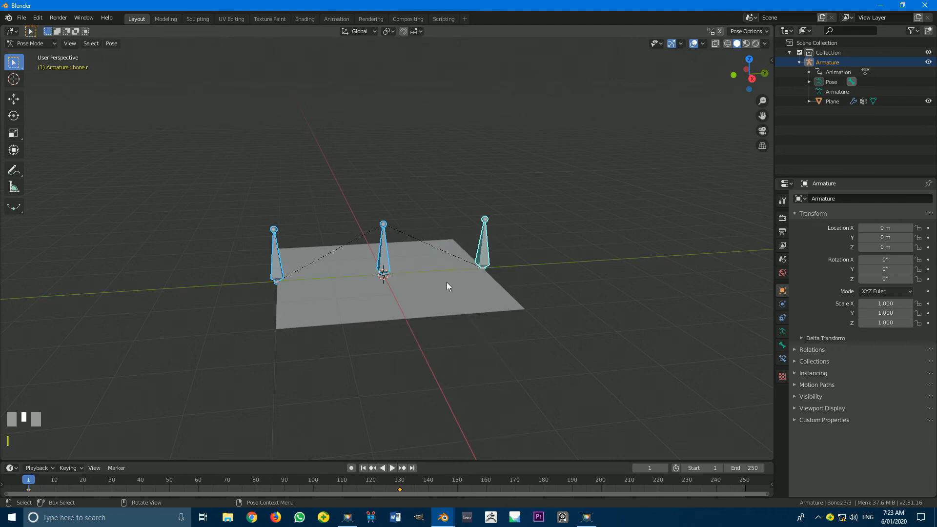
drag(448, 286, 377, 239)
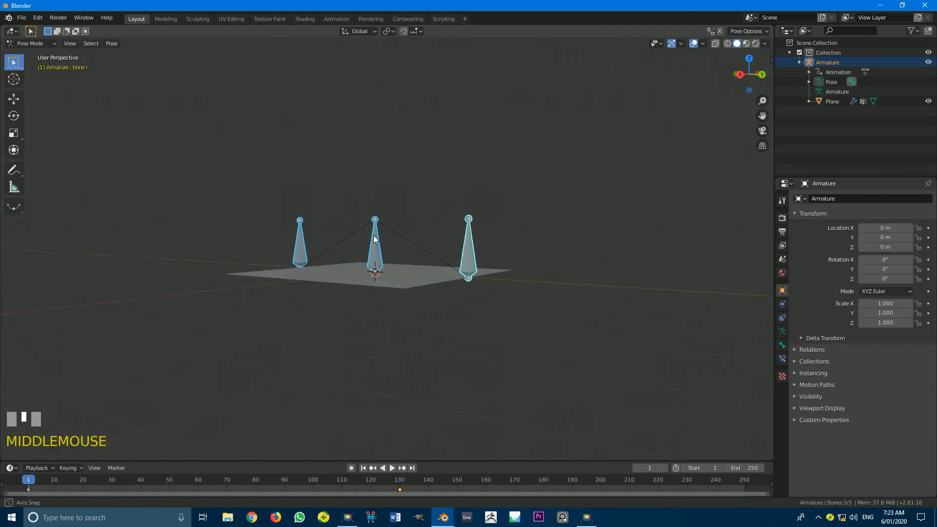
click(239, 479)
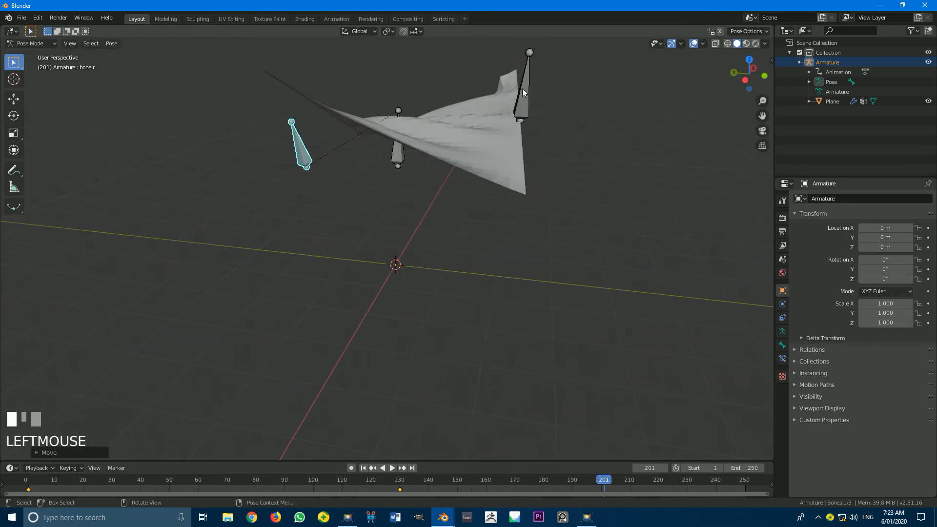
Step: Pose and keyframe the bones at frame 201, then reshape them at frame 250
drag(524, 92, 409, 190)
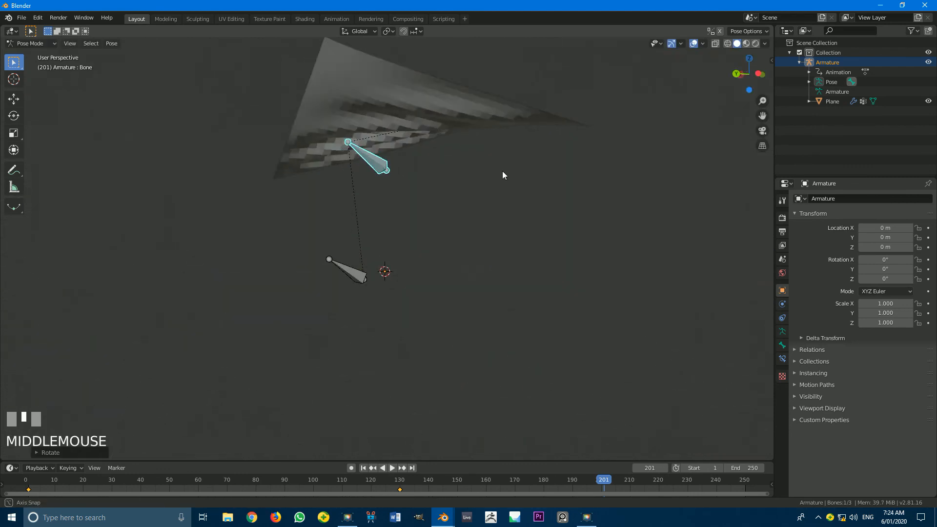
drag(503, 175, 461, 174)
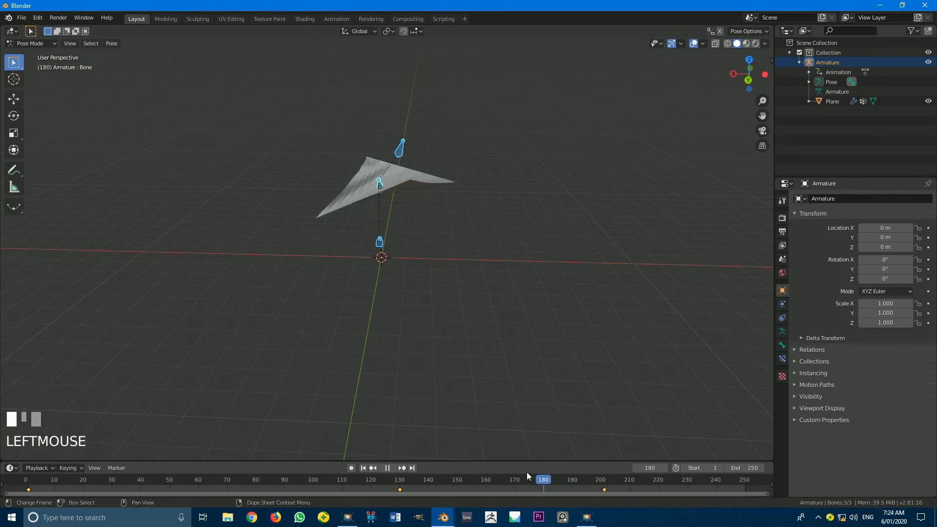
key(space)
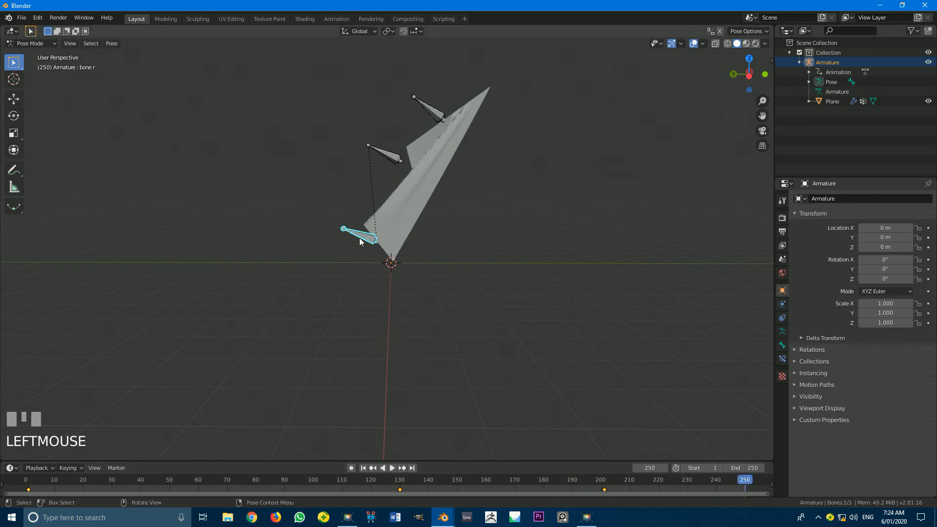
drag(358, 237, 389, 188)
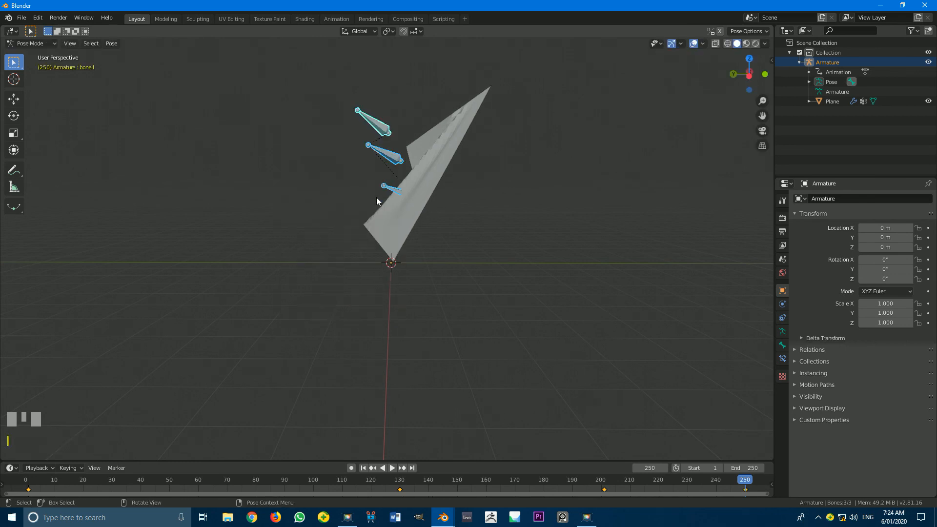
drag(377, 201, 299, 152)
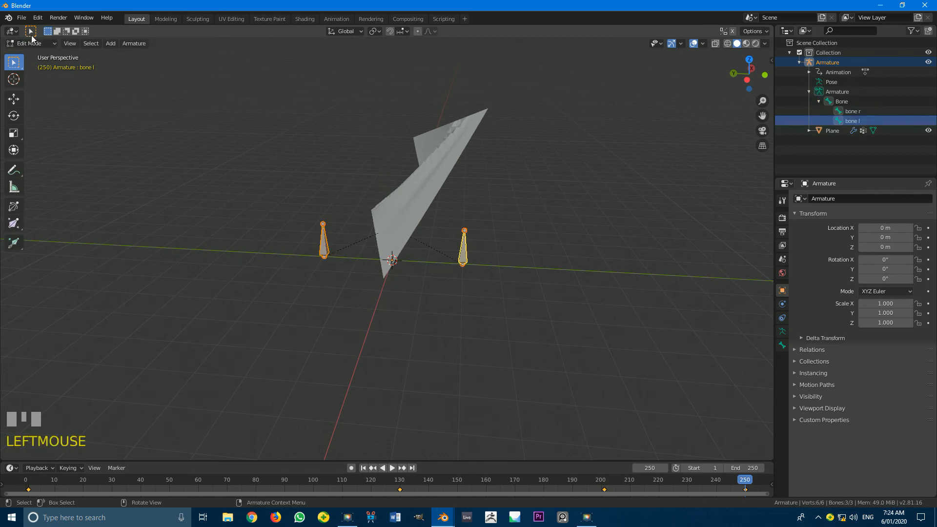
Step: Return the armature to Object Mode and play the keyed animation from frame 1
click(30, 43)
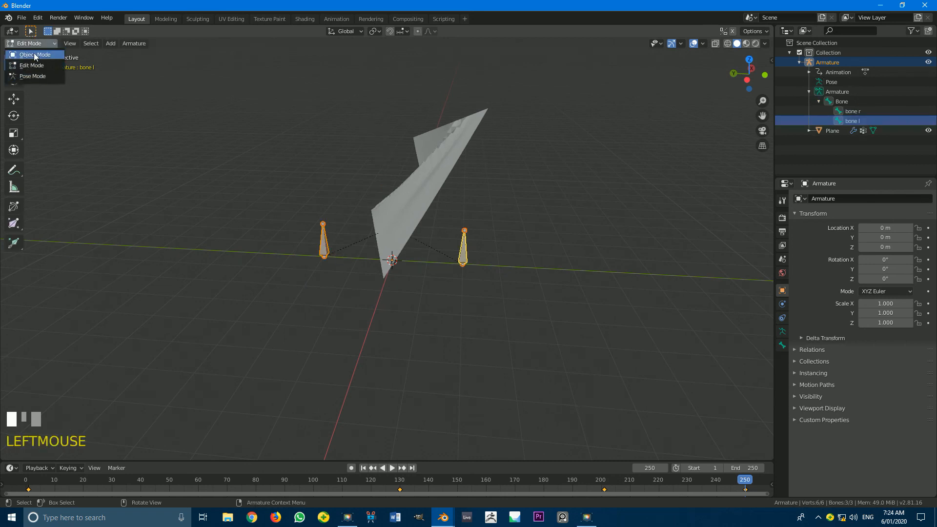
click(35, 55)
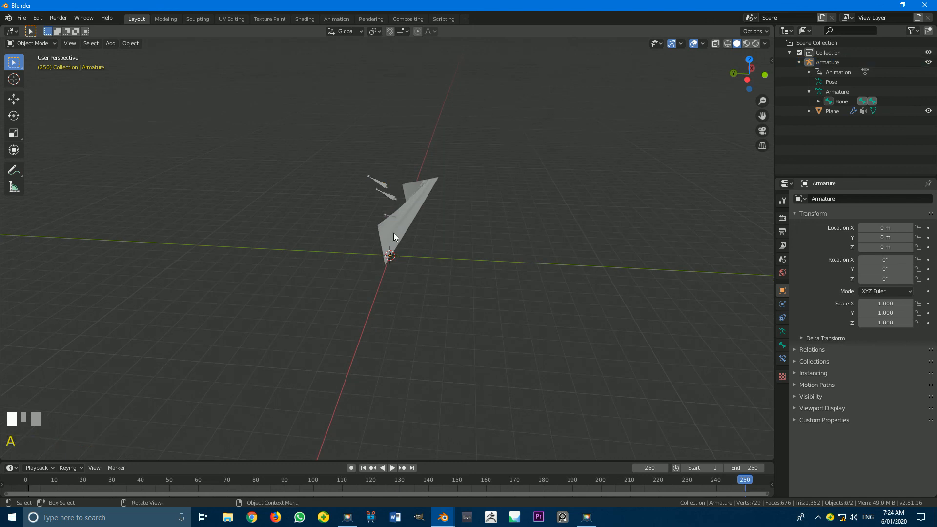
key(shift+Left)
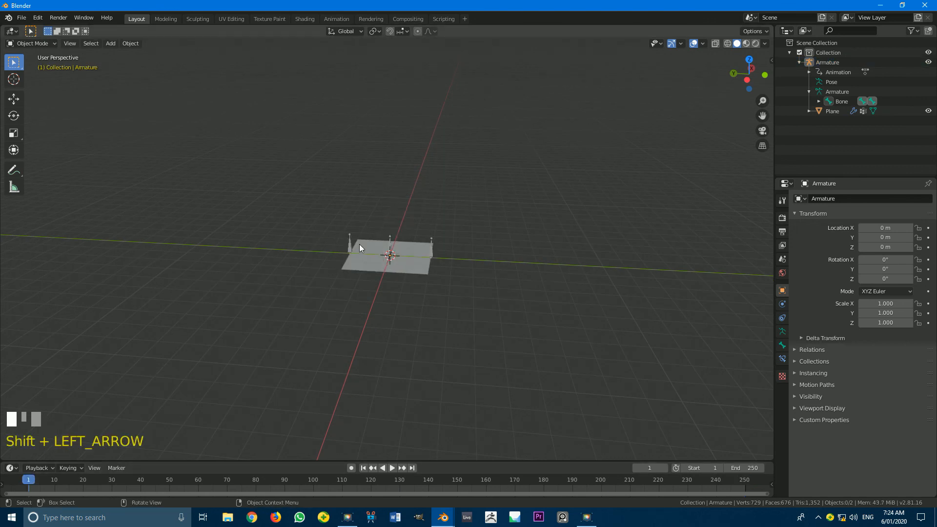
click(391, 467)
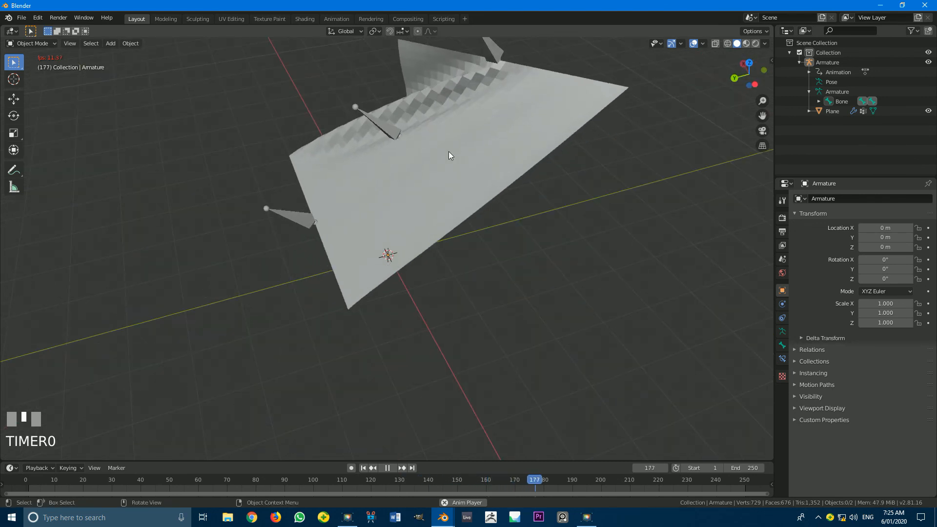
Step: Give the cloth plane smooth shading via Object > Shade Smooth
click(130, 43)
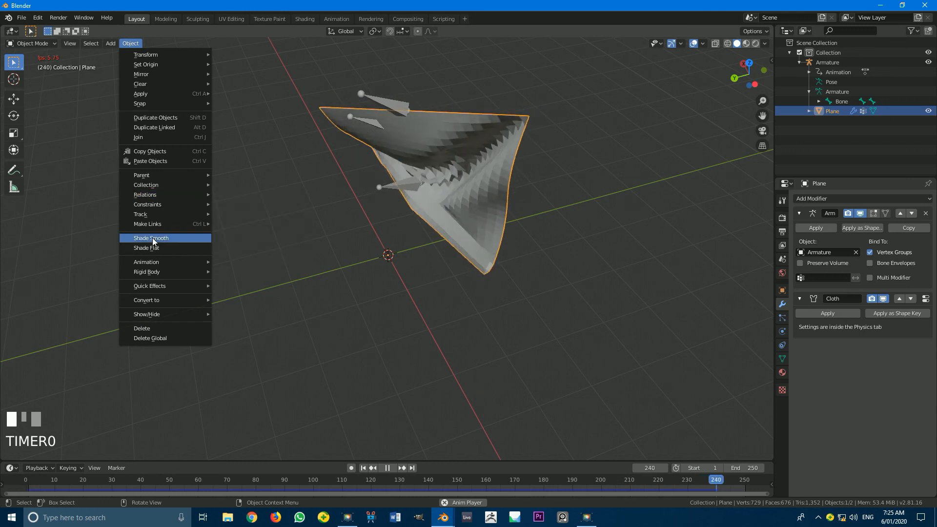
click(151, 238)
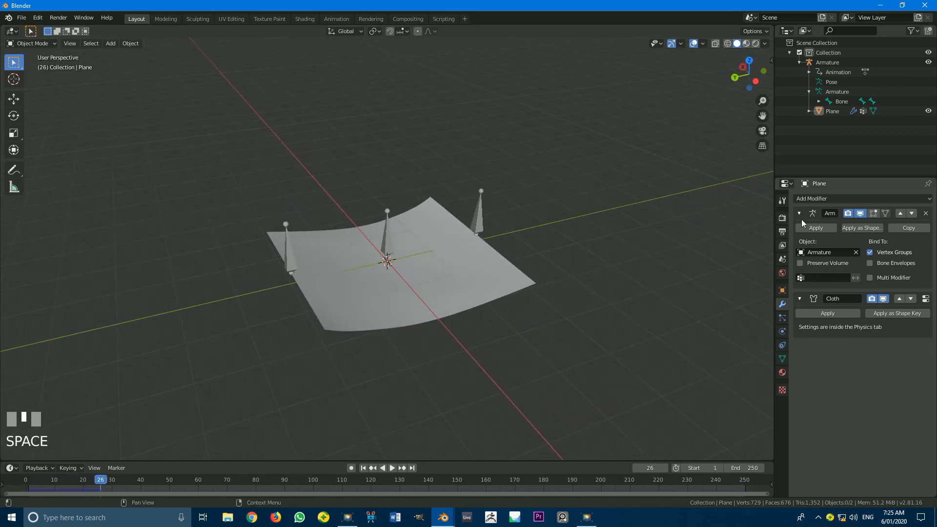
Step: Add a Subdivision Surface modifier and move it above Armature and Cloth
click(837, 199)
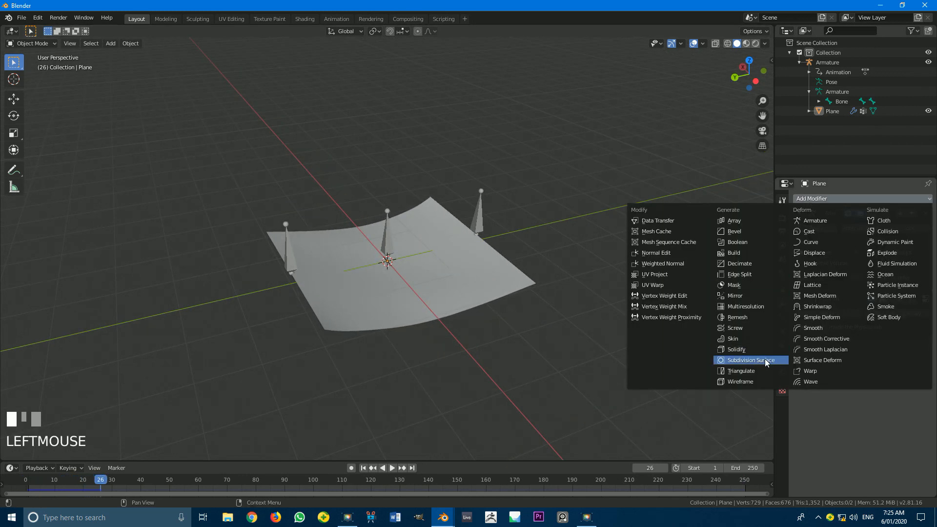
click(749, 360)
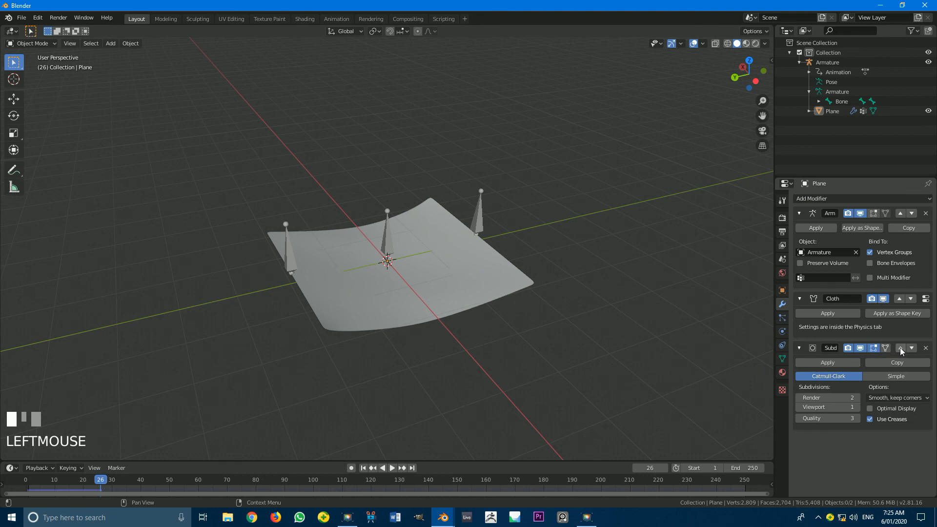
click(899, 348)
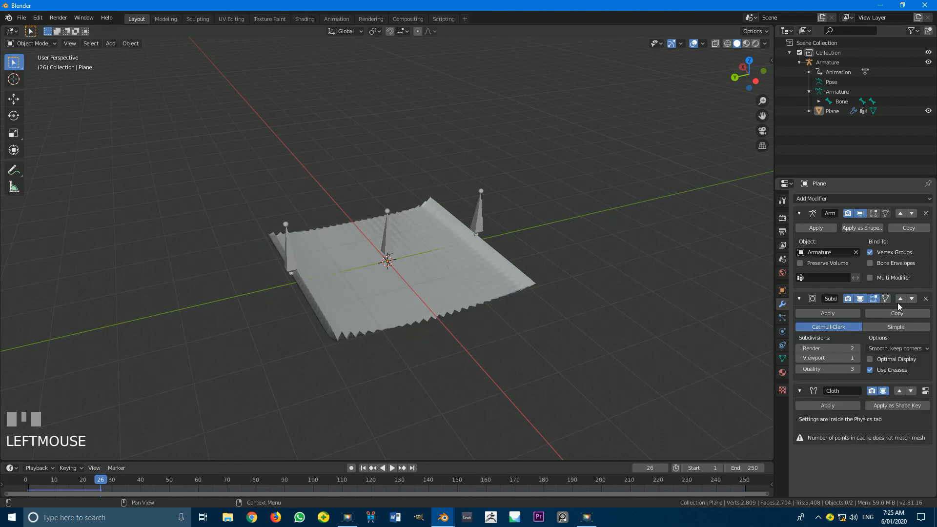
click(899, 306)
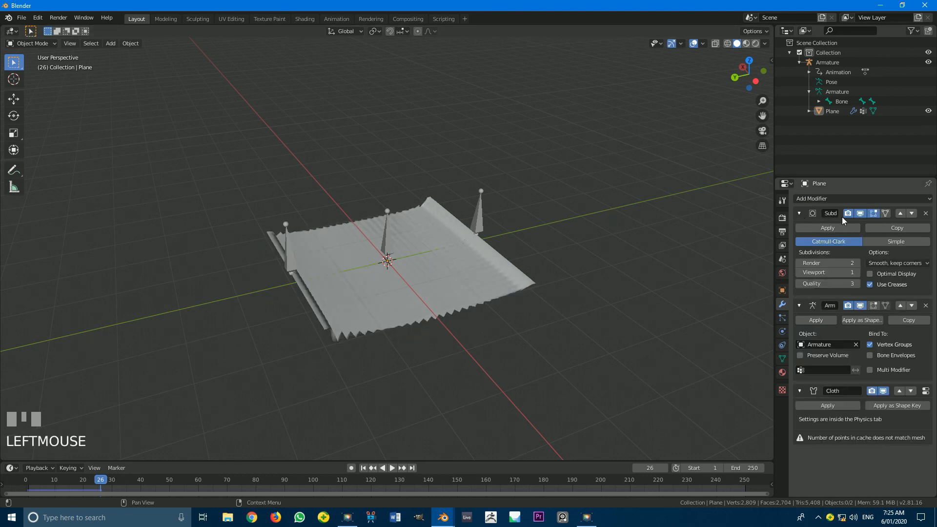
key(space)
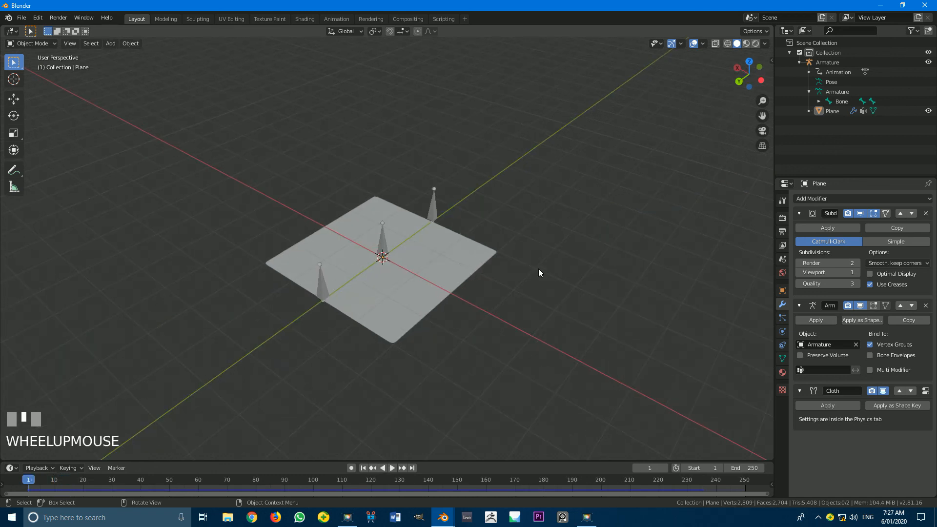
drag(540, 272, 686, 360)
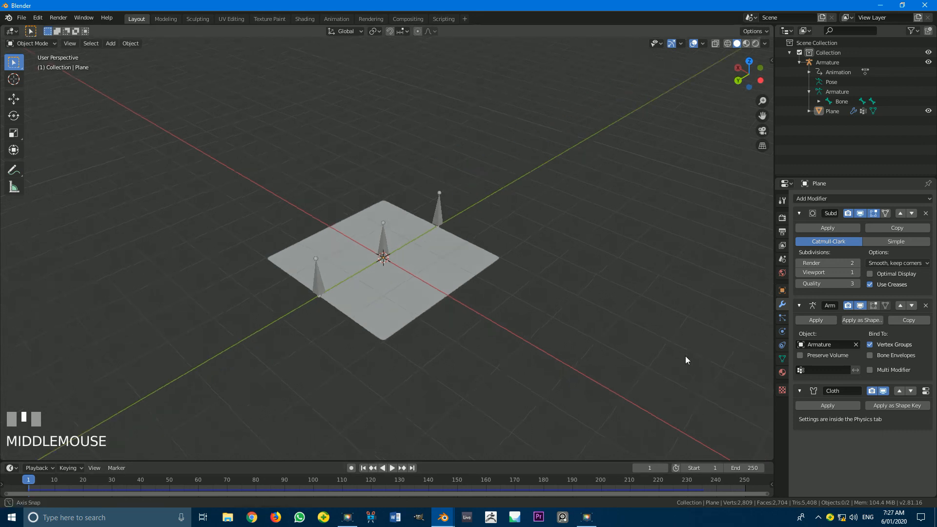